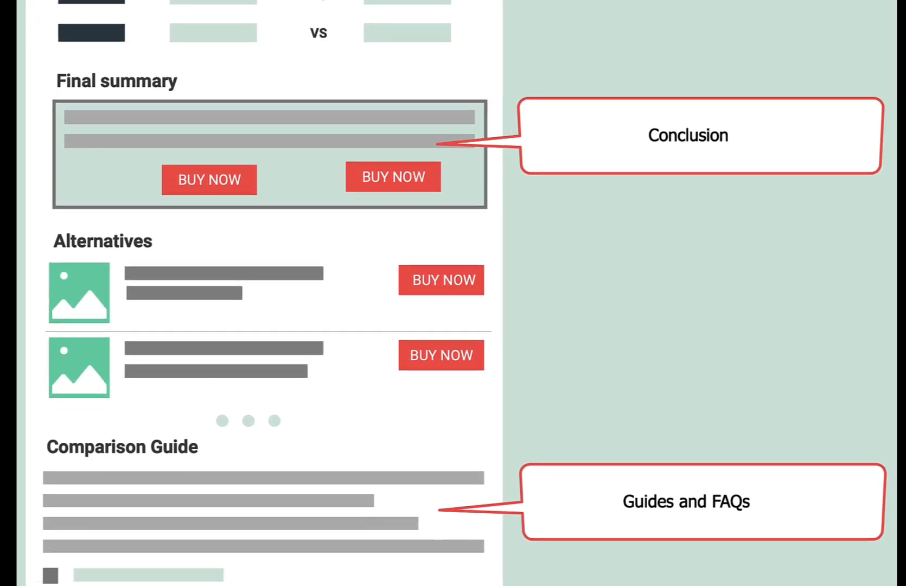
Step: Scroll down the Too Much Niche settings wizard to the empty Niche field
scroll("down", 3)
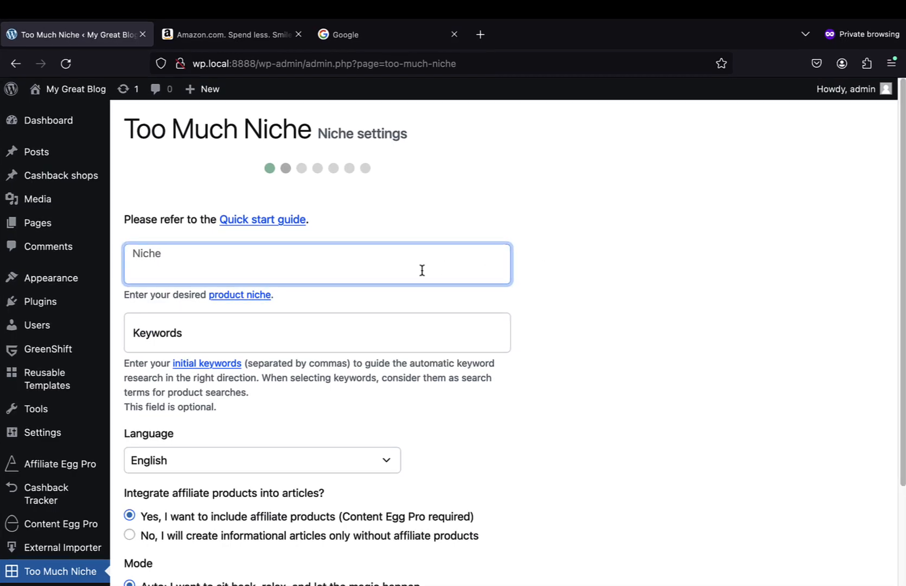
Step: Enter 'Home' as the niche, choose Manual mode and set the How-to Guides slider to 18
type("Home")
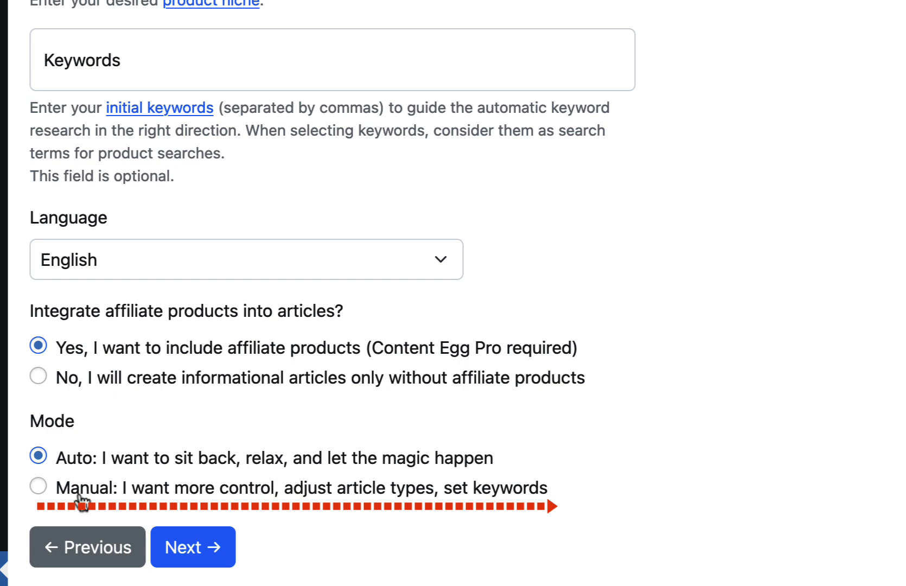
left_click(35, 491)
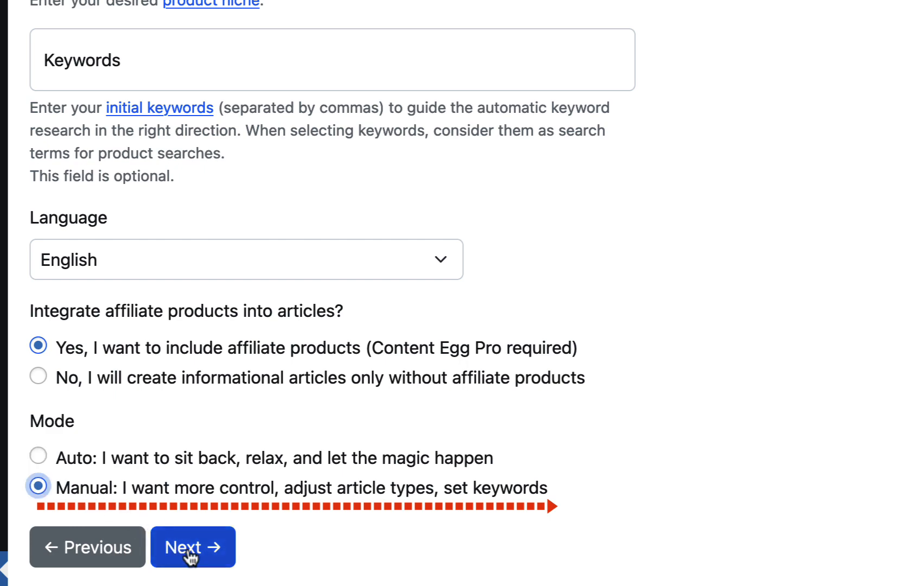
left_click(191, 562)
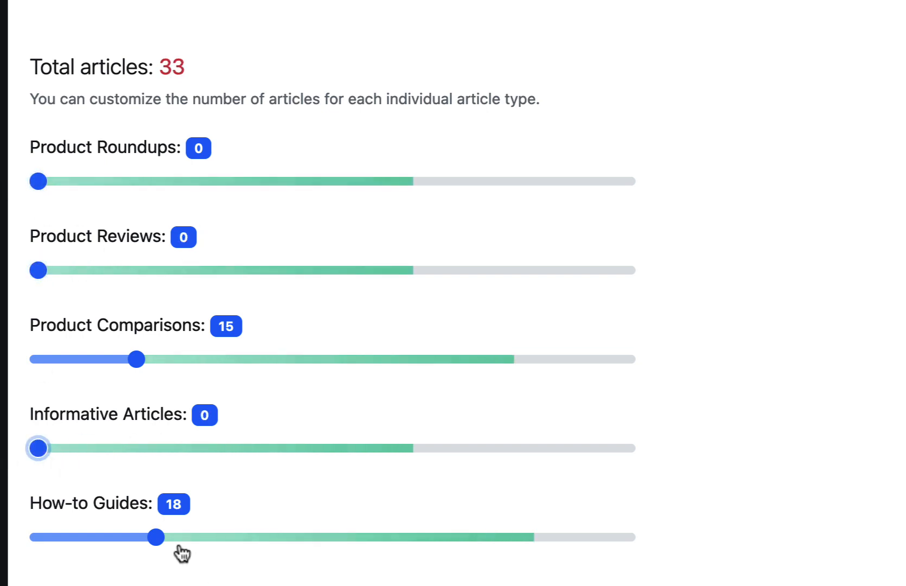
left_click_drag(136, 360, 535, 372)
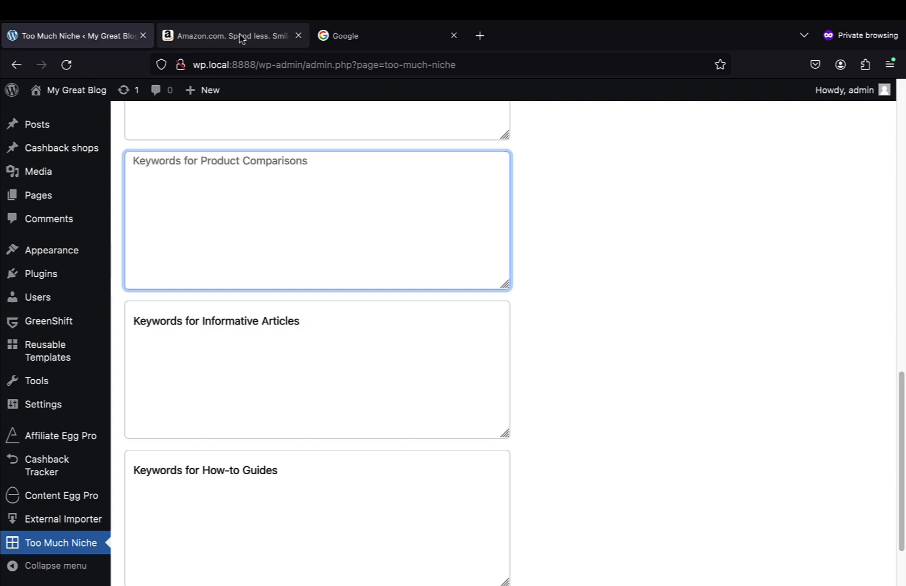
Step: Take 'toothbrush electric' from Amazon autocomplete as the first Product Comparisons keyword
left_click(229, 36)
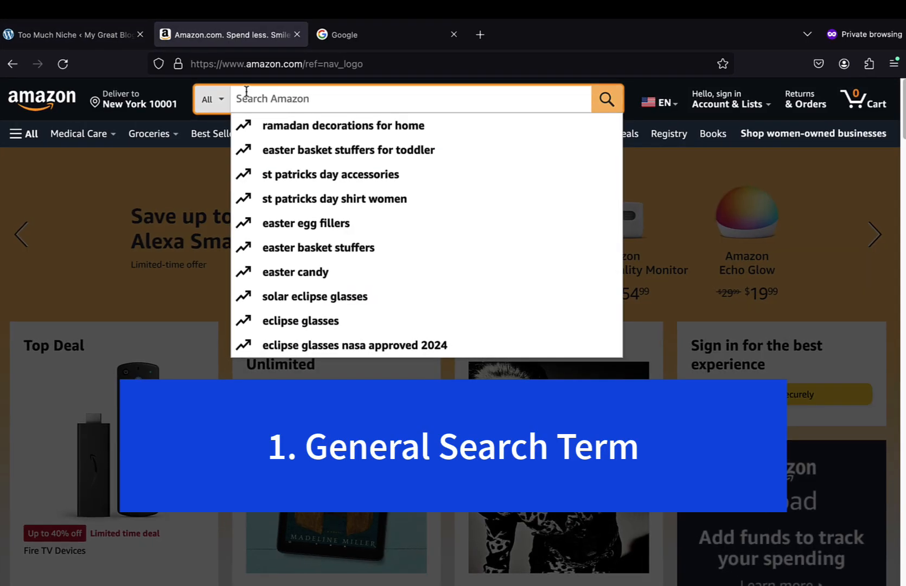
type("toothbrush f")
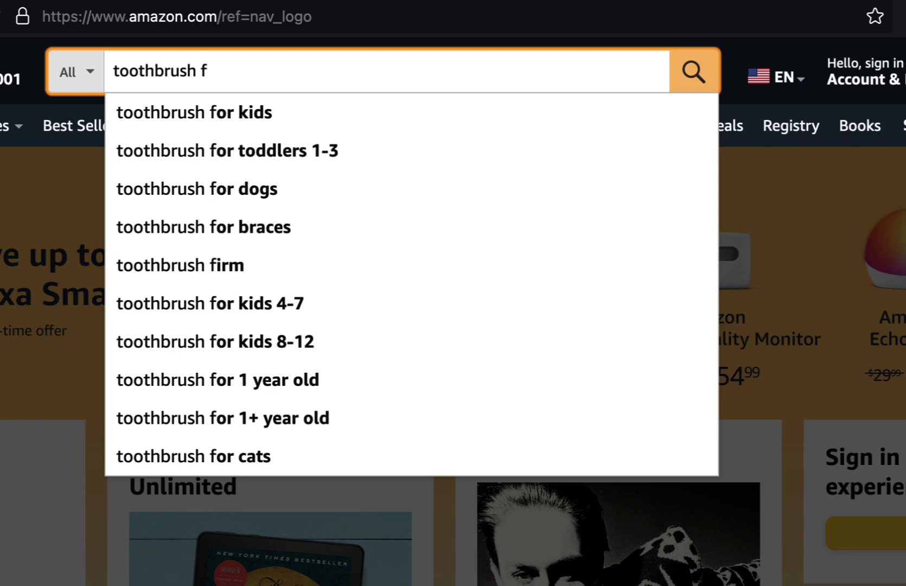
key("BackSpace")
type("elec")
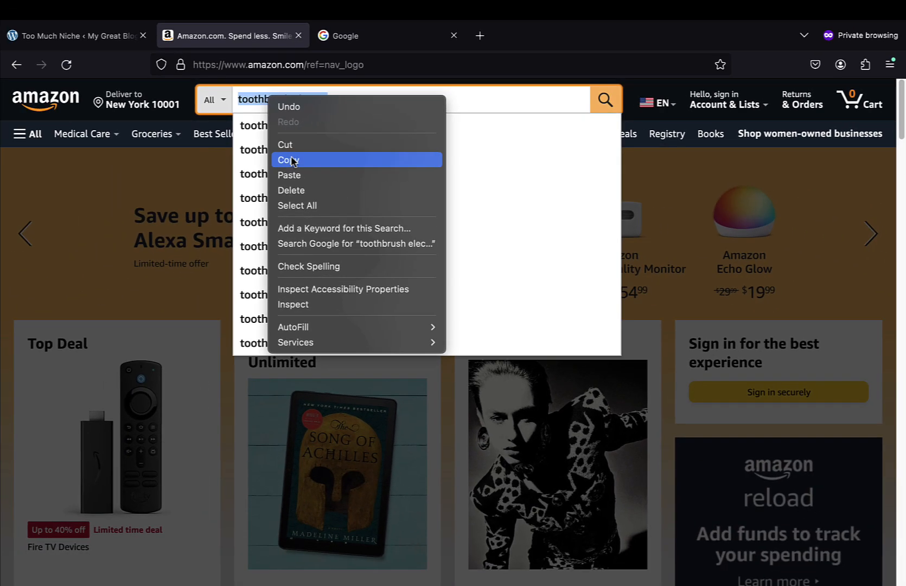
left_click(76, 36)
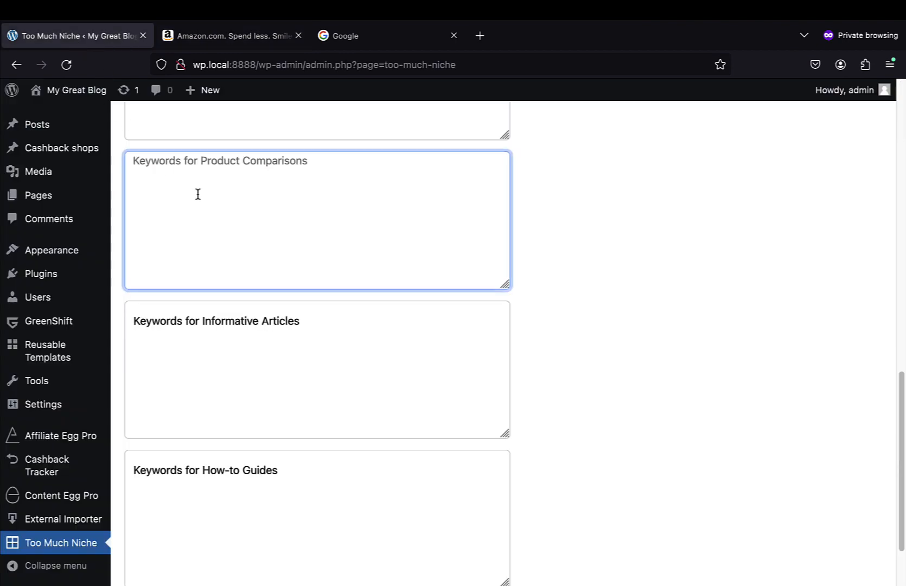
type("toothbrush electric")
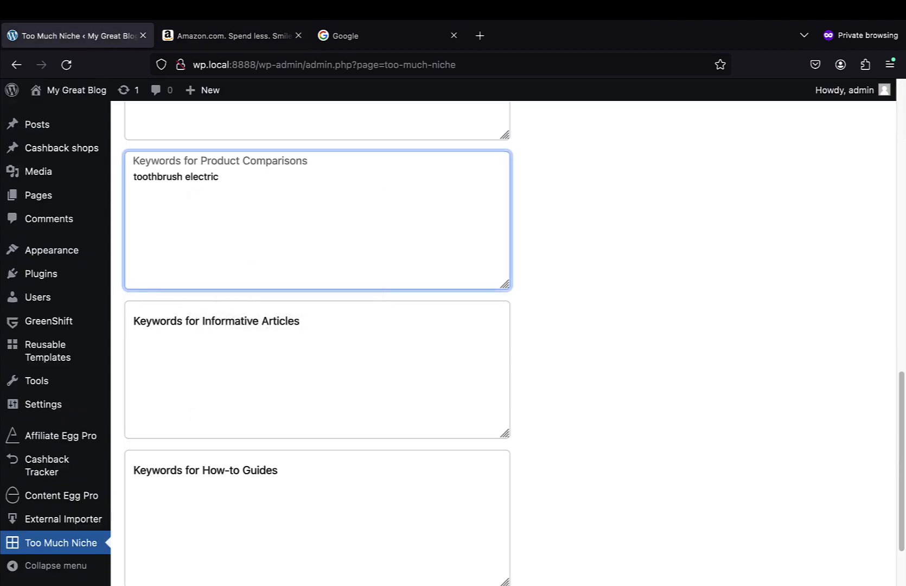
mouse_move(311, 138)
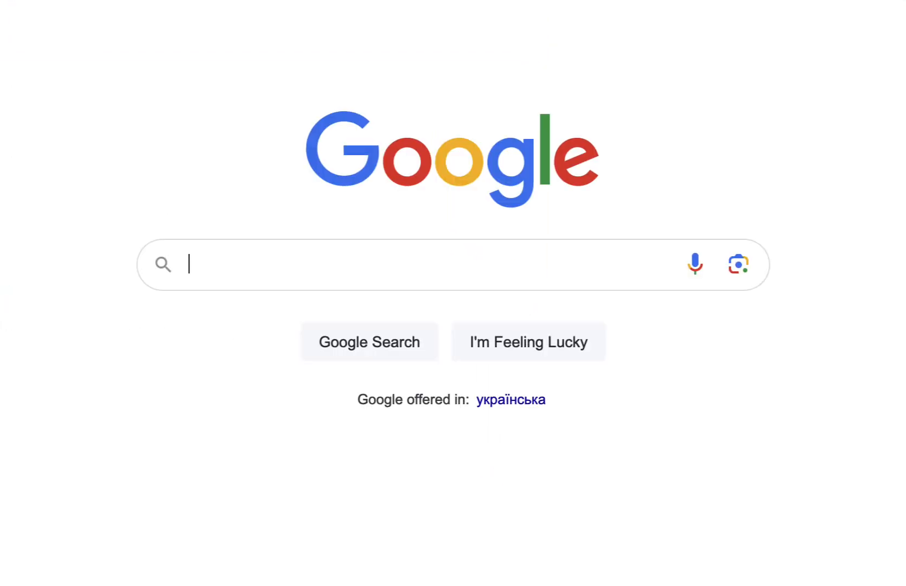
Step: Search Google for 'stanley cup VS' and browse the suggested comparison searches
type("s")
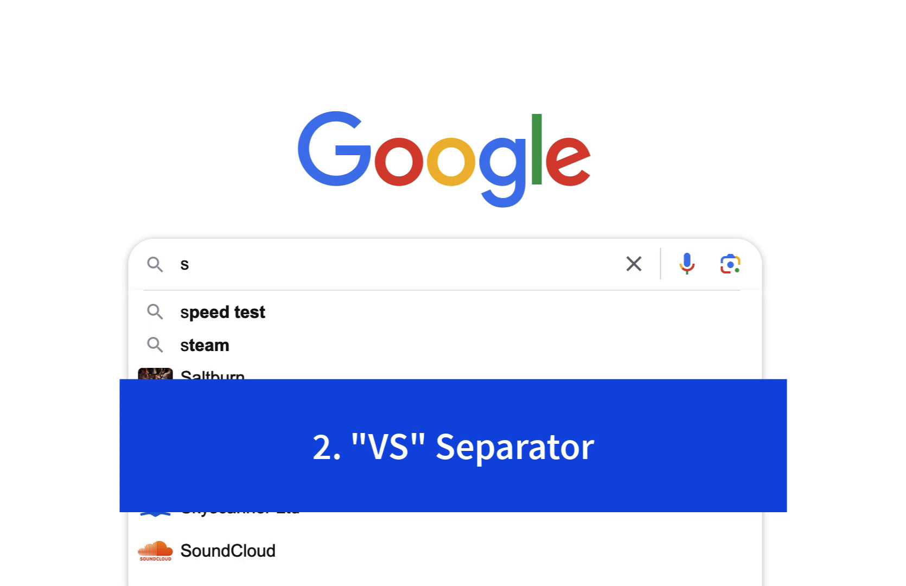
type("stanley cup")
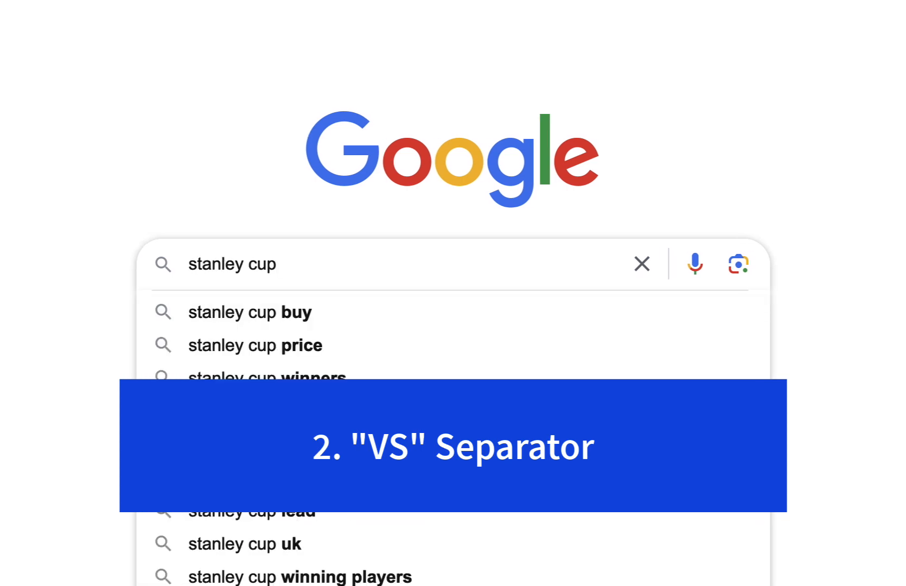
type("VS")
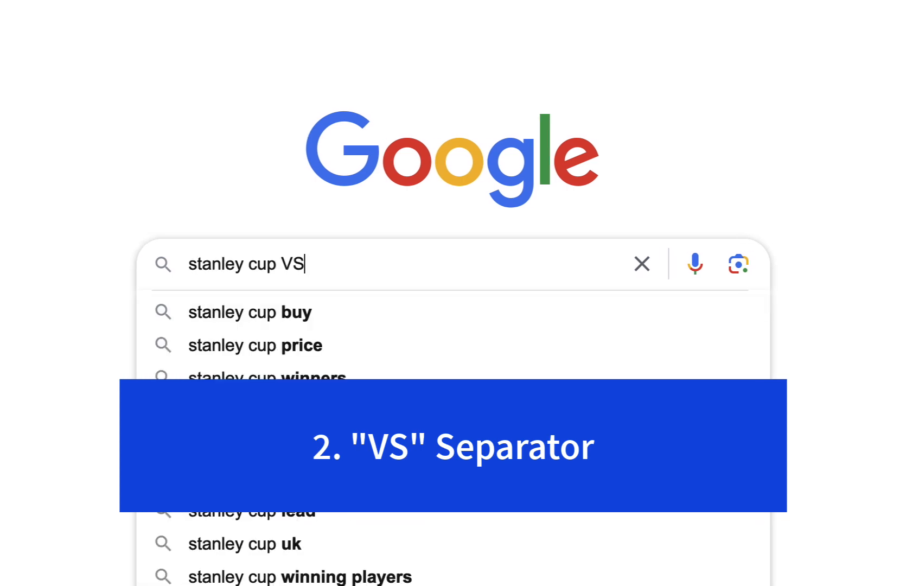
type("a")
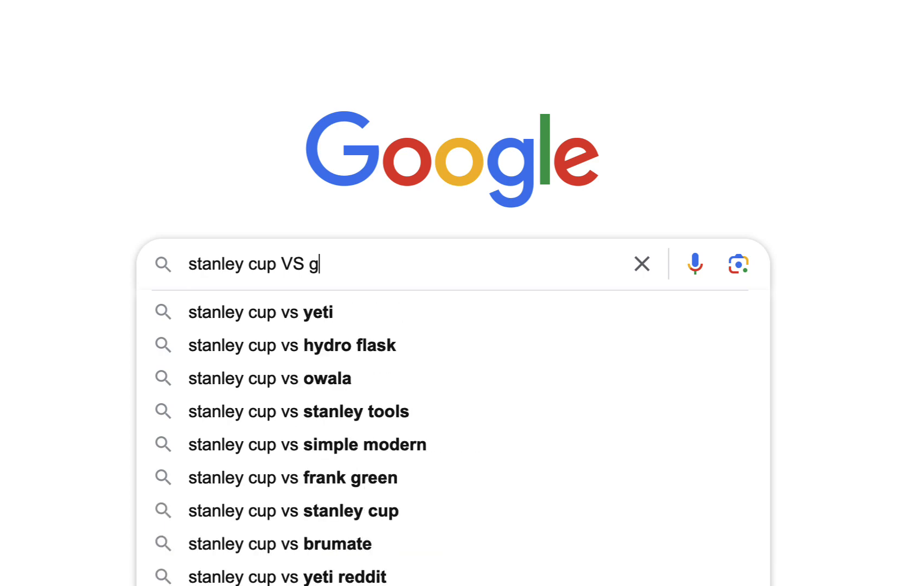
key("Backspace")
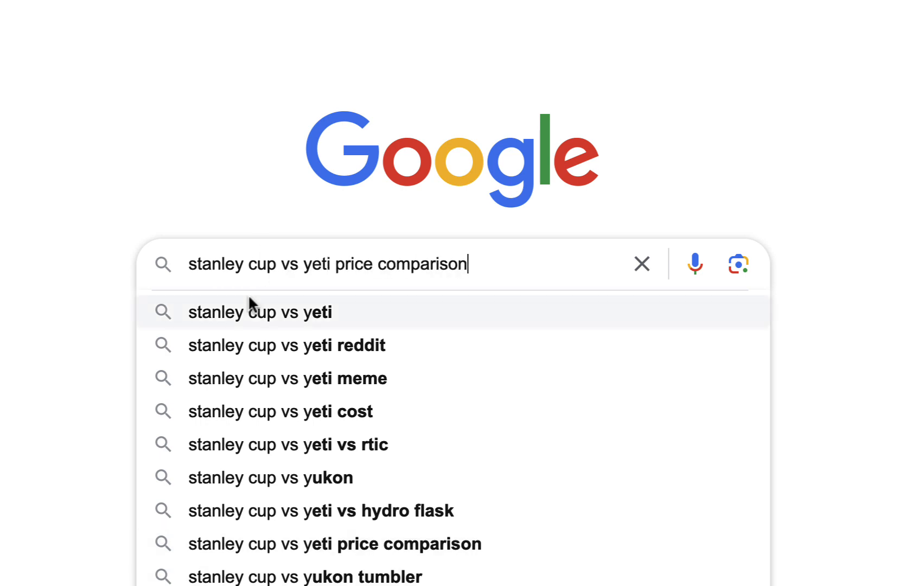
Step: Add 'stanley cup vs yeti cup vs hydro flask cup' as the second comparison keyword
right_click(229, 113)
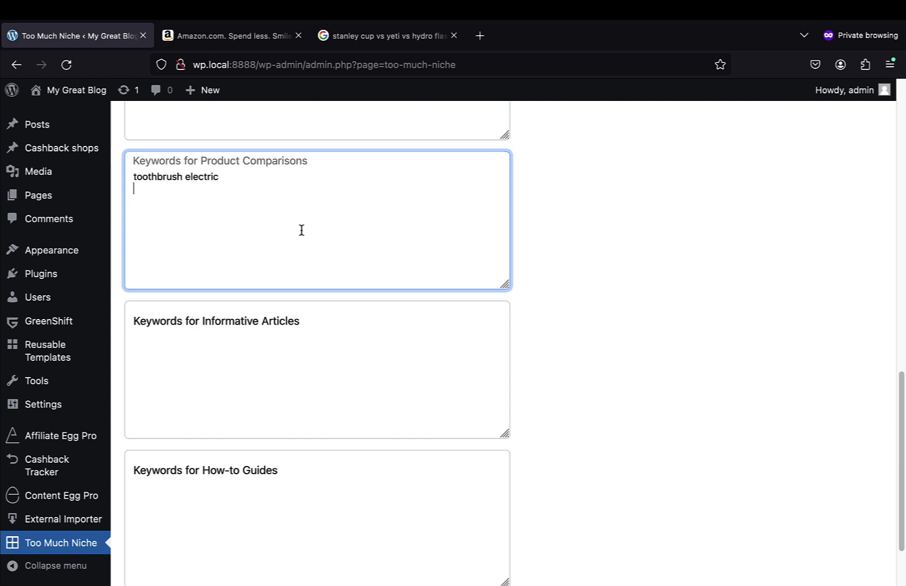
type("stanley cup vs yeti vs hydro flask")
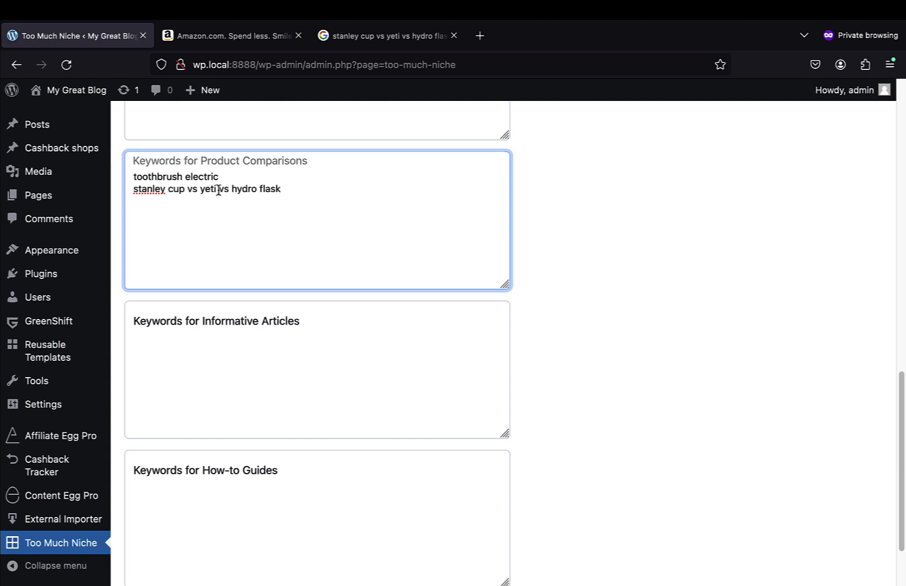
type("cup vs hydro flask cu")
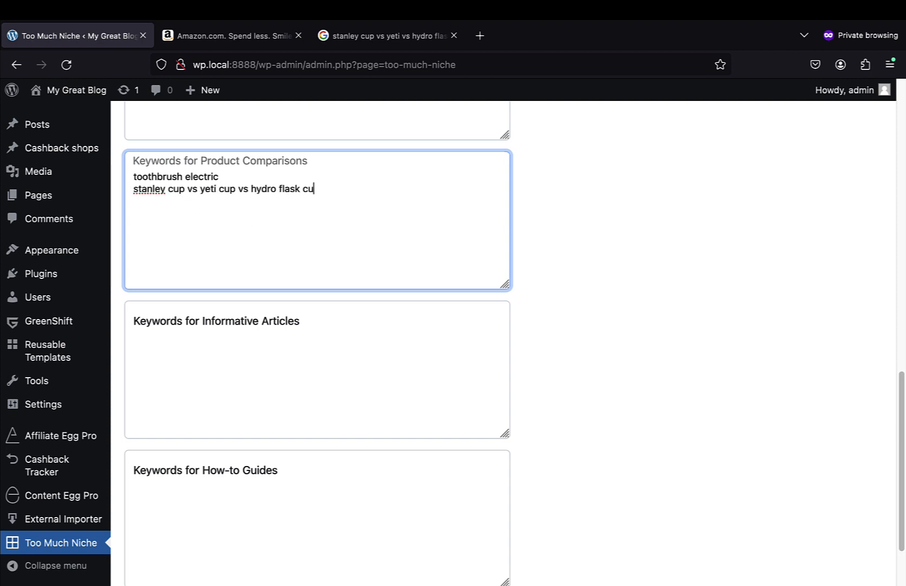
type("p")
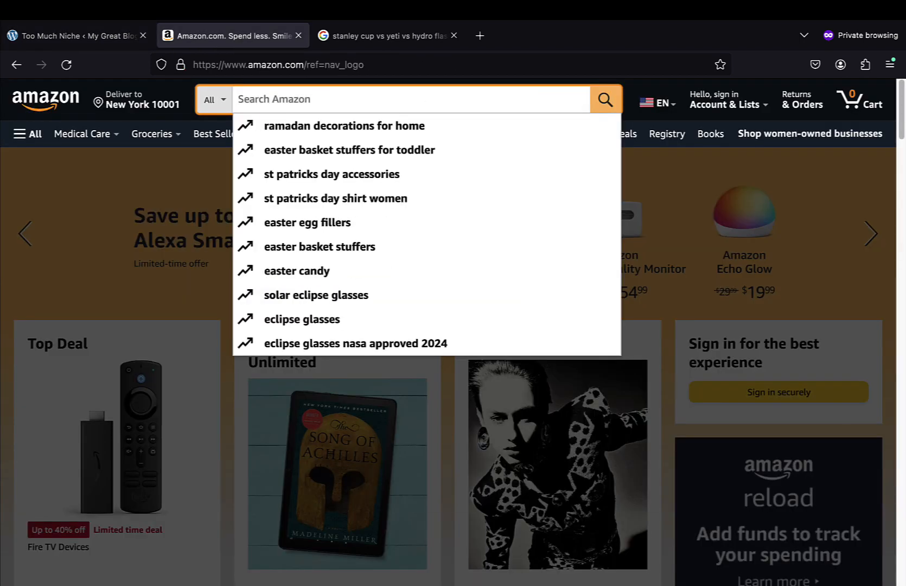
Step: Add 'air purifier hepa []' as third keyword and fetch the Blueair purifier's Amazon ID B0BN2LCF5H
type("air purifier hepa")
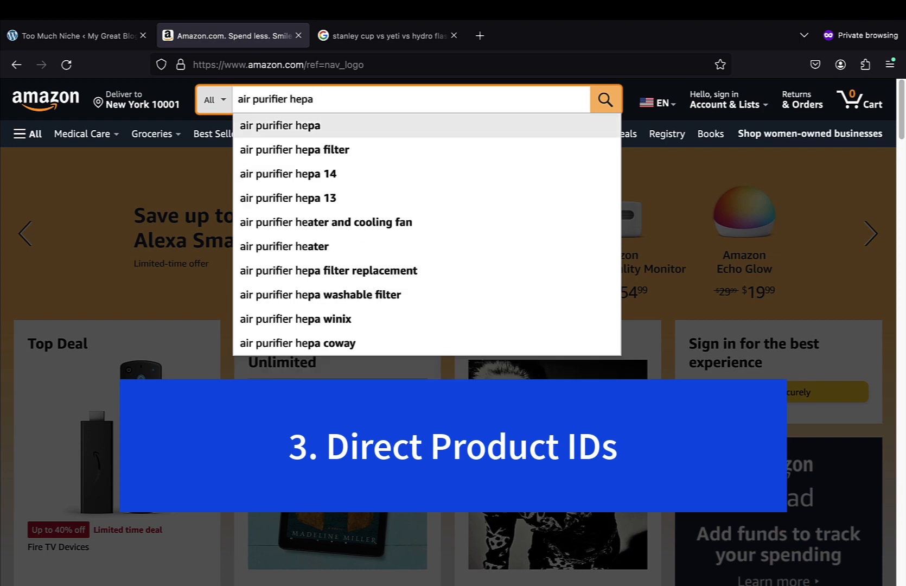
left_click(76, 36)
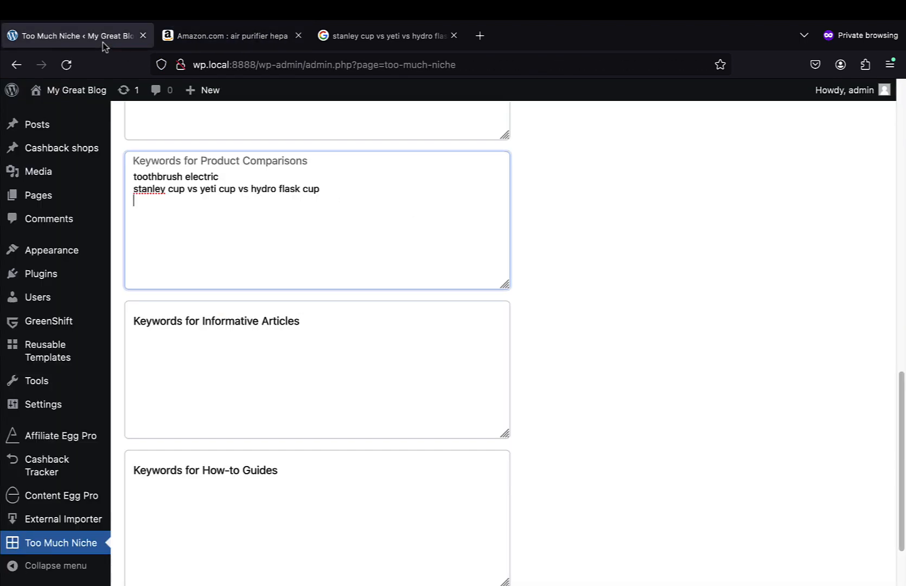
type("air purifier hepa []")
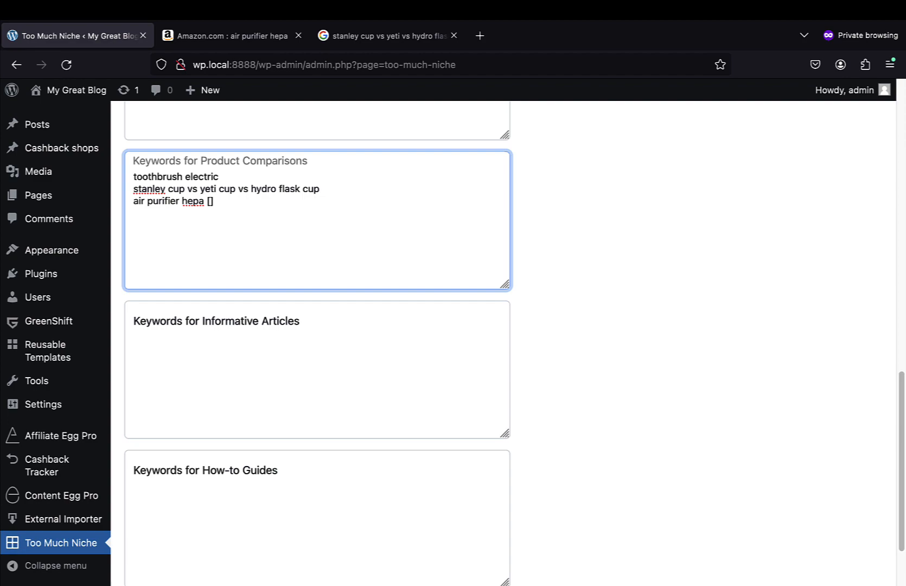
left_click(231, 36)
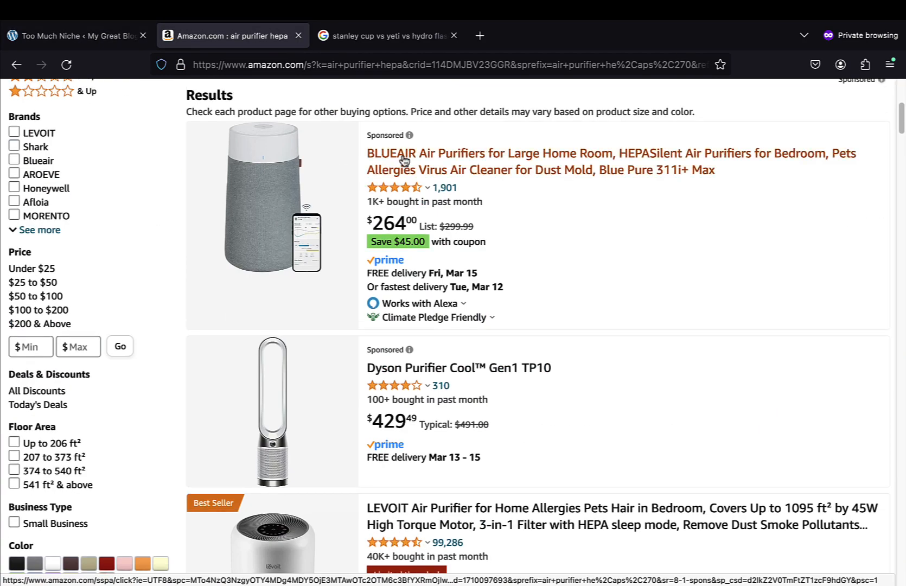
left_click(402, 154)
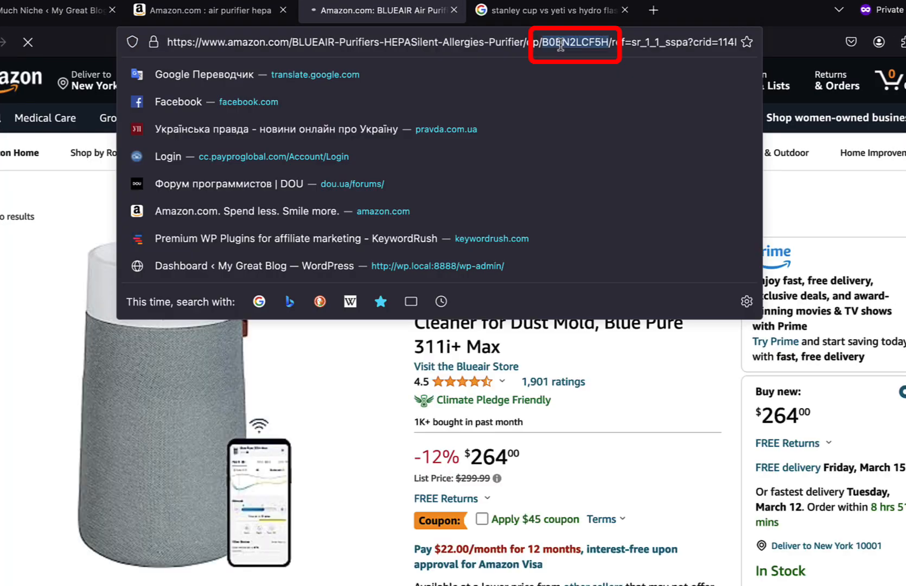
left_click(54, 10)
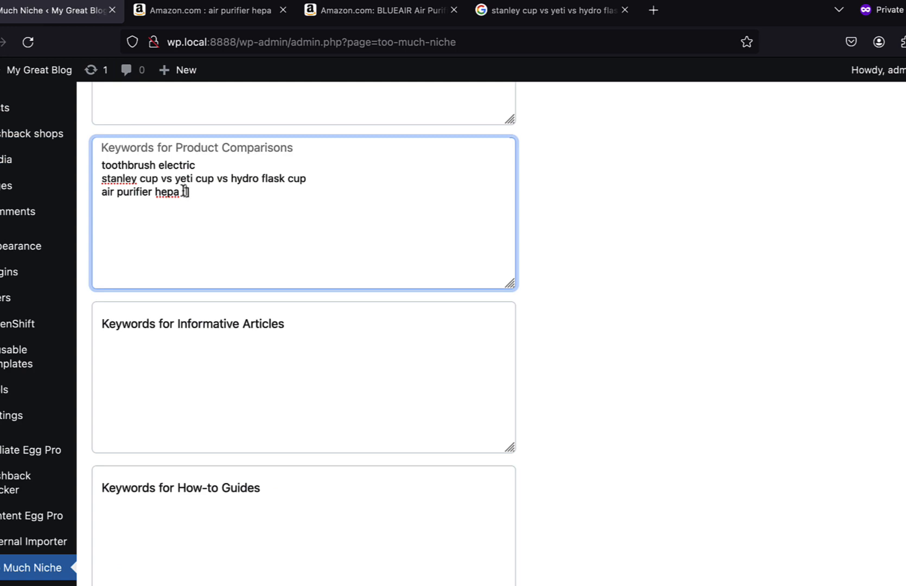
Step: Add the Dyson Purifier Cool Gen1 TP10 product ID B0CDQTJLJ7 inside the brackets
left_click(219, 10)
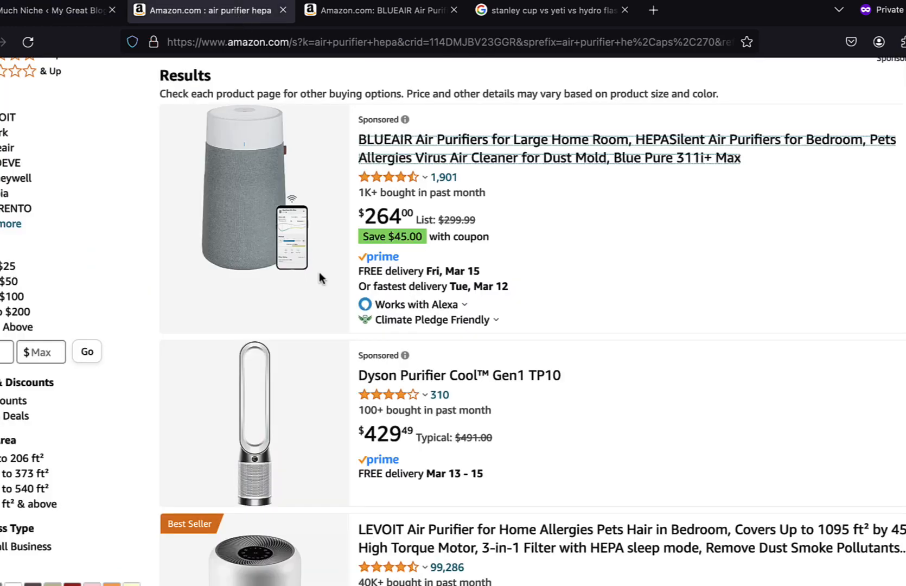
left_click(459, 375)
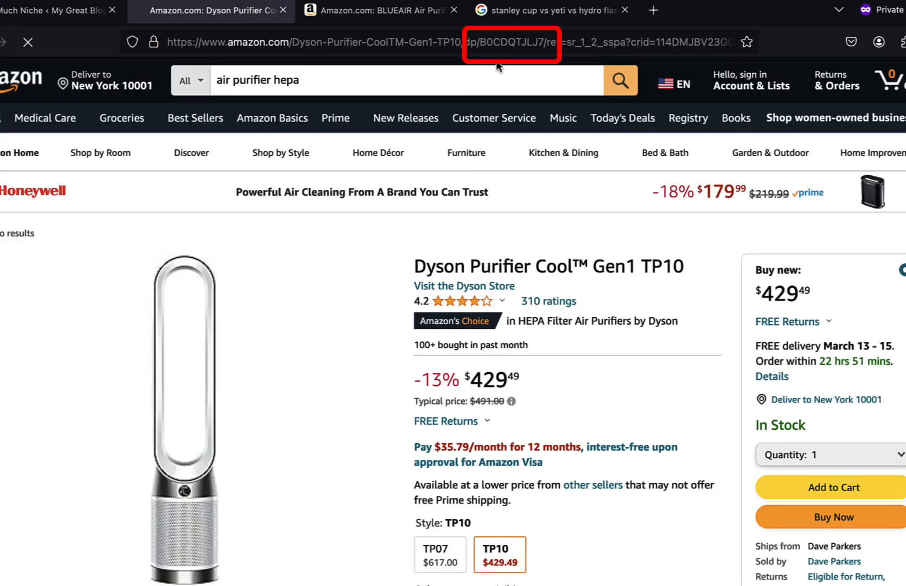
left_click(55, 11)
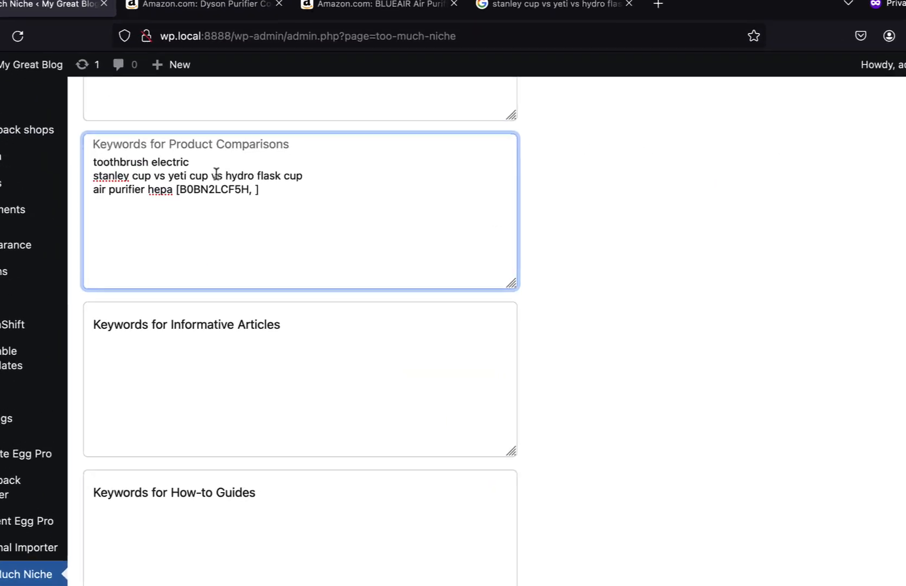
type("B0CDQTJLJ7")
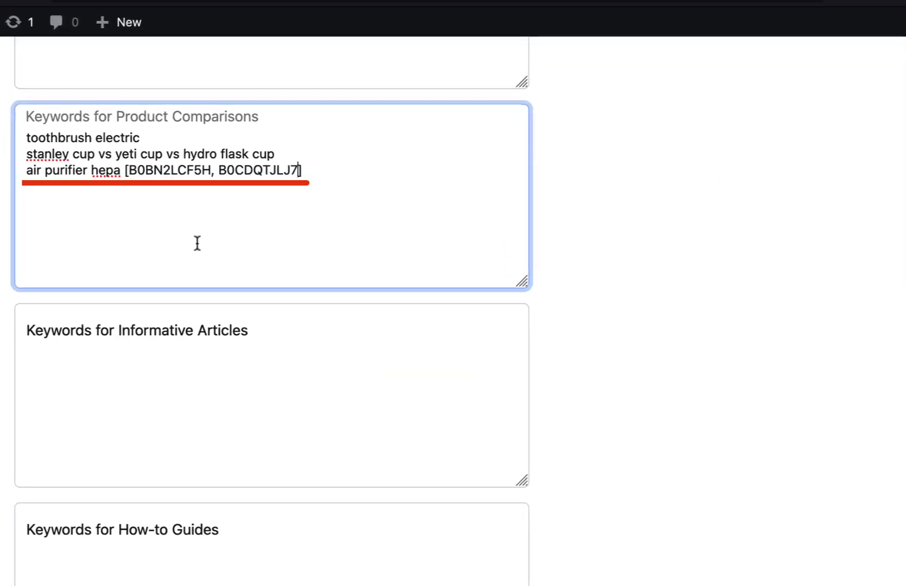
scroll("down", 3)
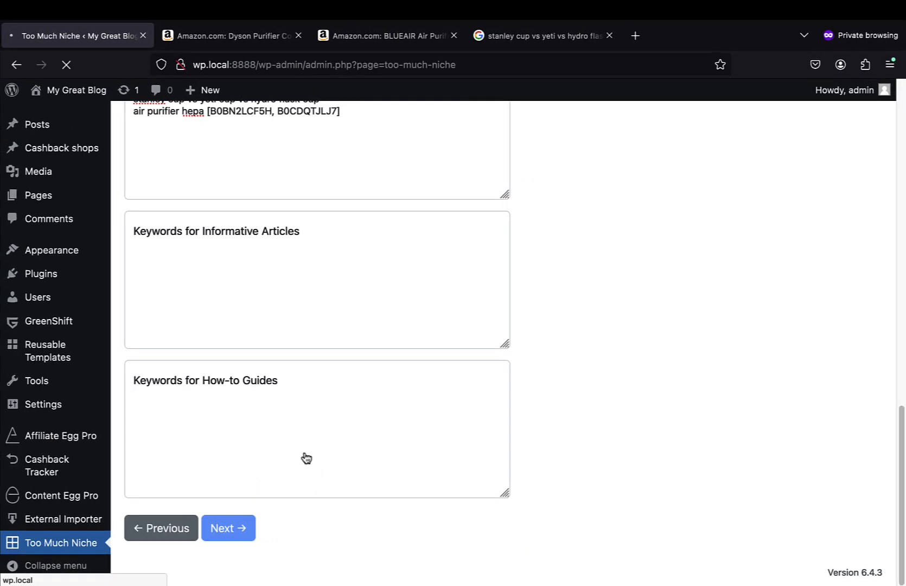
Step: Accept the AI and Content Egg settings and submit the article generation task
left_click(228, 529)
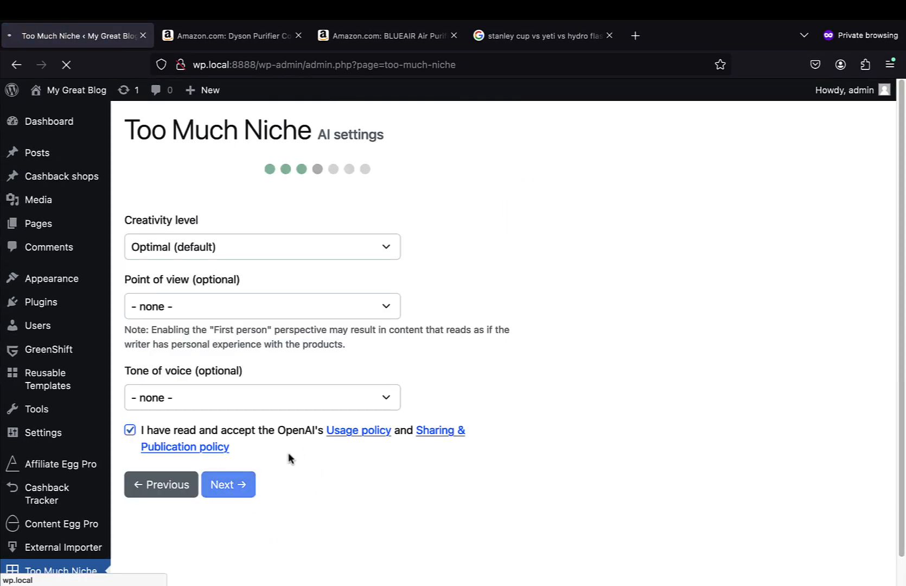
left_click(227, 485)
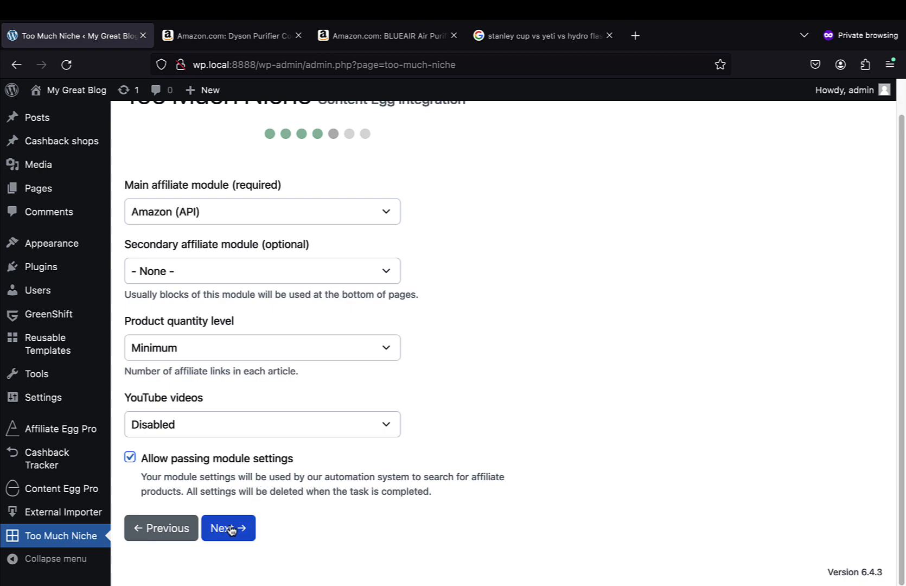
left_click(228, 528)
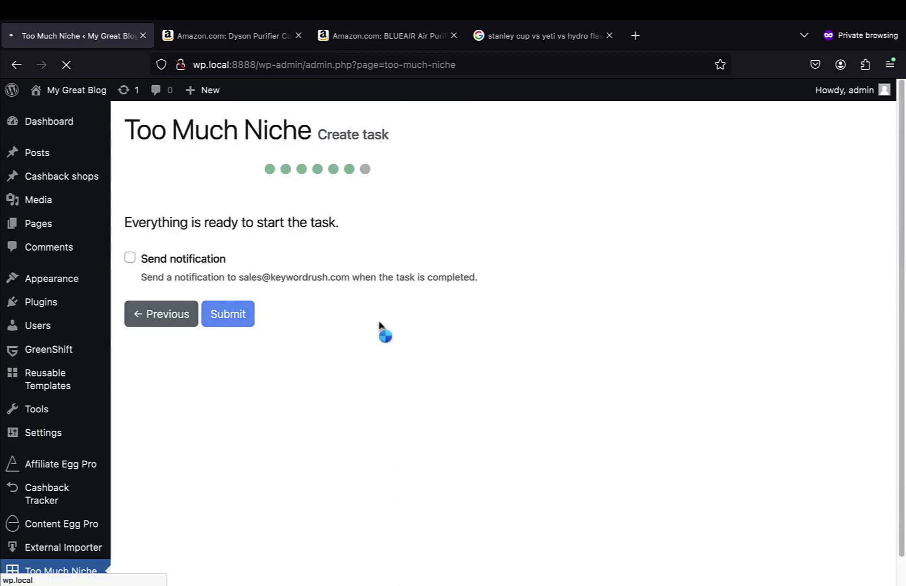
left_click(226, 314)
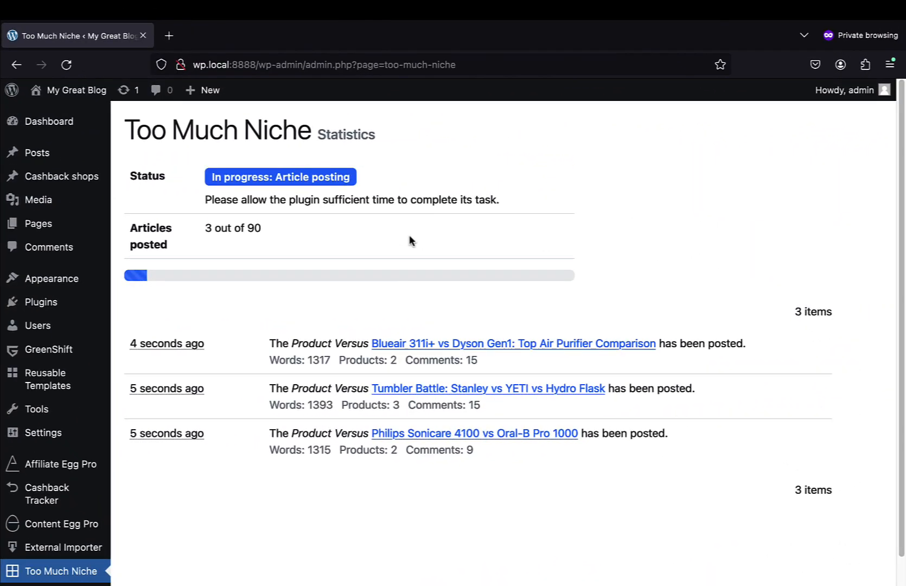
Step: Open the posted Philips Sonicare 4100 vs Oral-B Pro 1000 article in a new tab
right_click(386, 434)
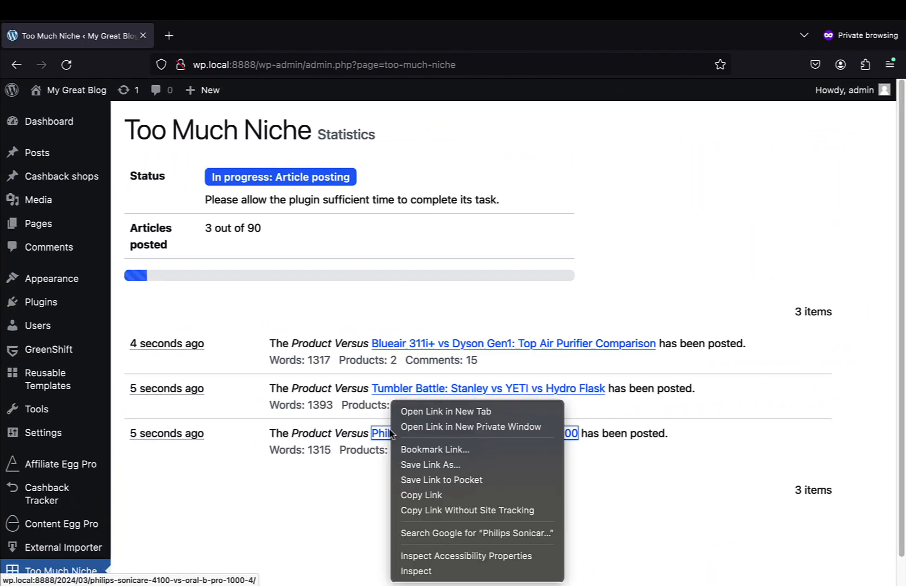
left_click(445, 411)
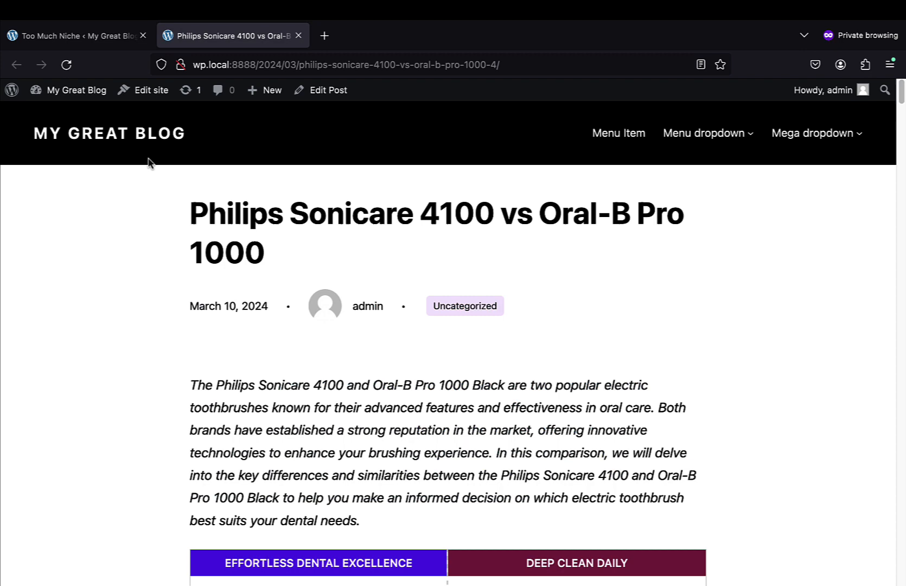
Step: Scroll through the Philips Sonicare 4100 vs Oral-B Pro 1000 article body and FAQ answers
scroll("down", 3)
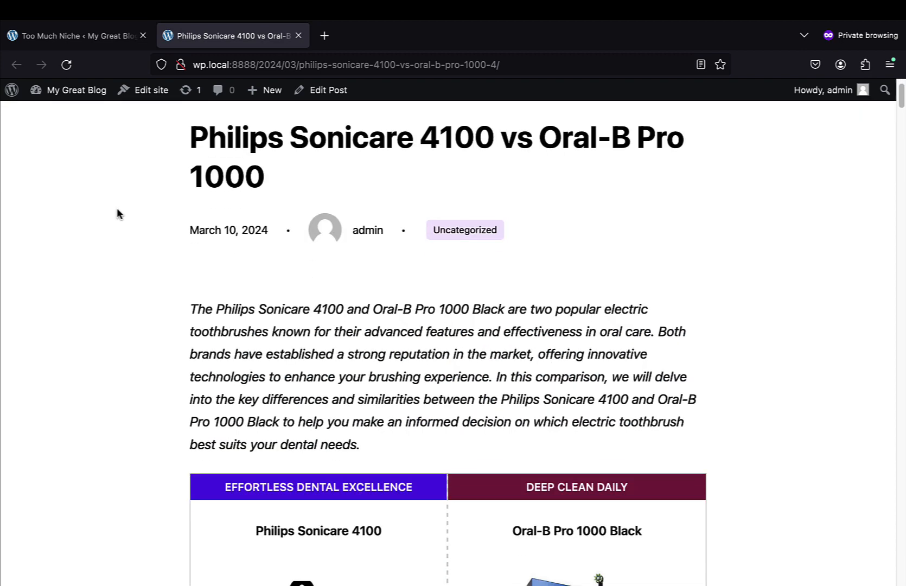
scroll("down", 3)
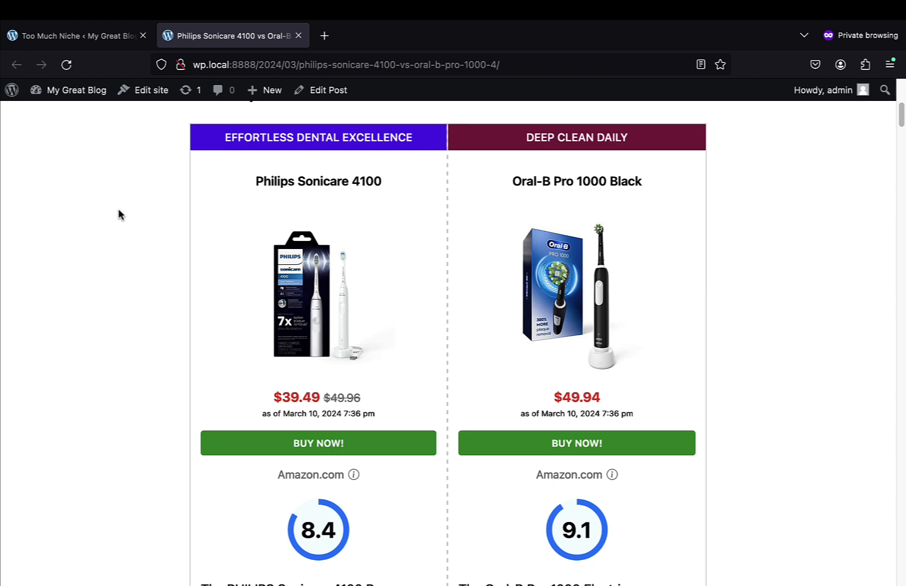
scroll("down", 3)
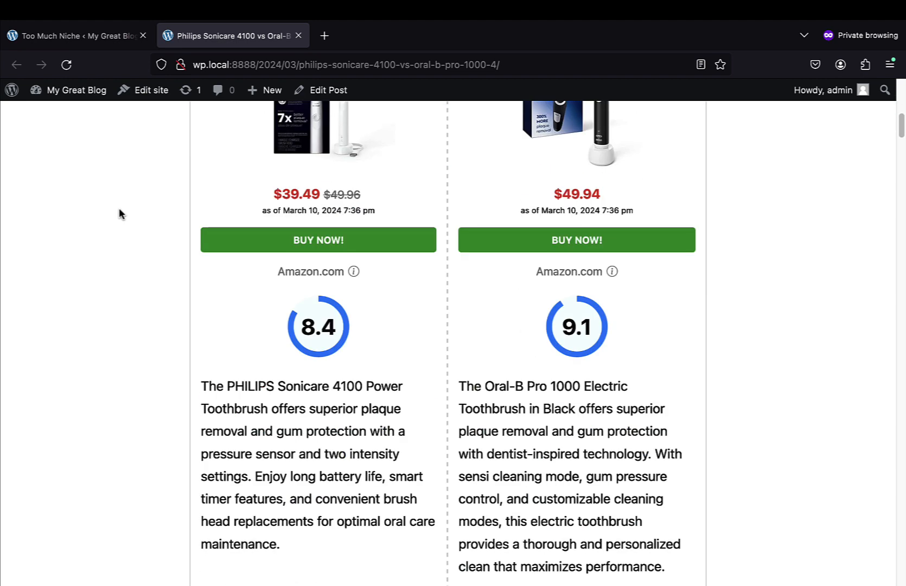
scroll("down", 3)
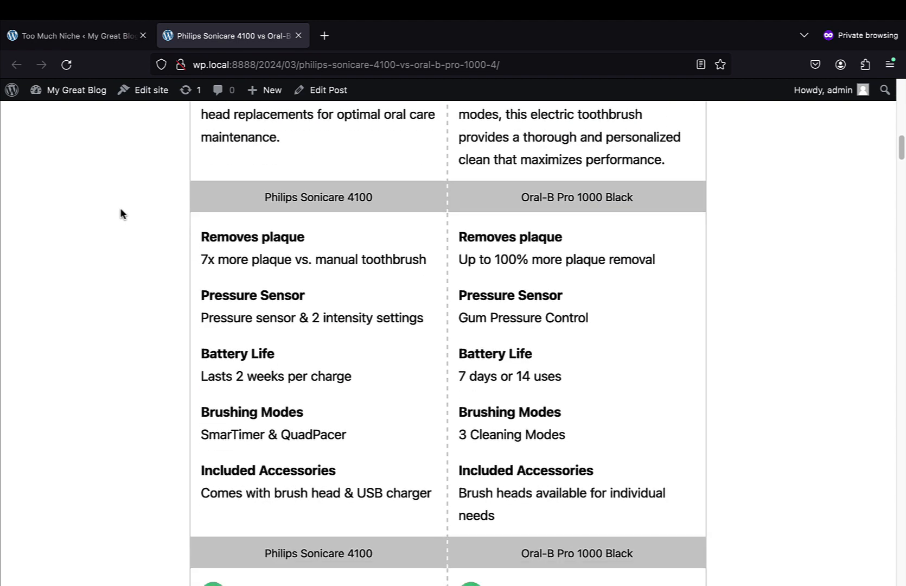
scroll("down", 3)
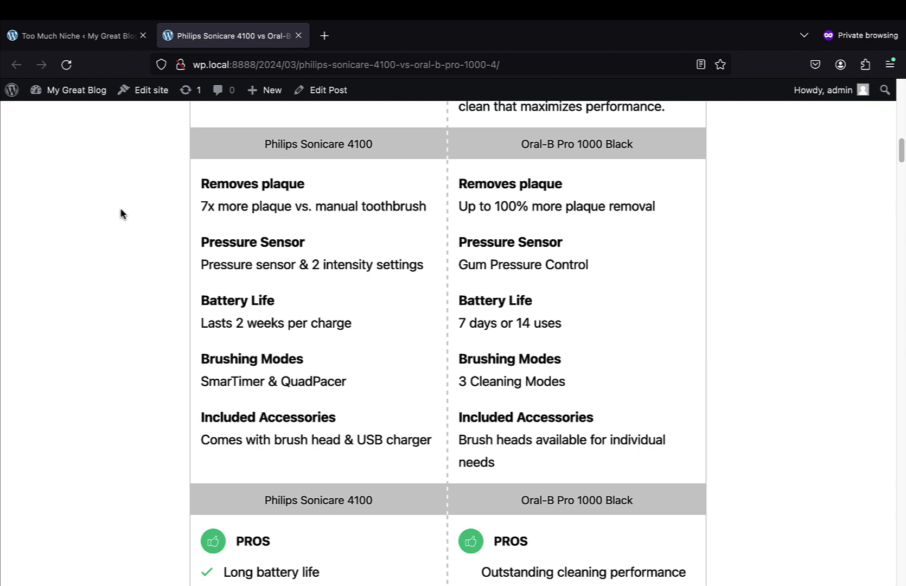
scroll("down", 3)
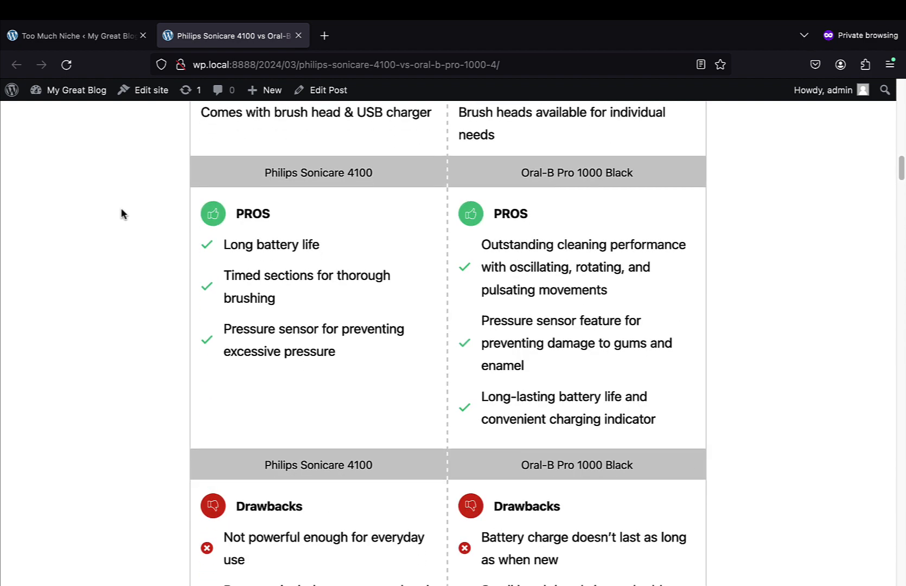
scroll("down", 3)
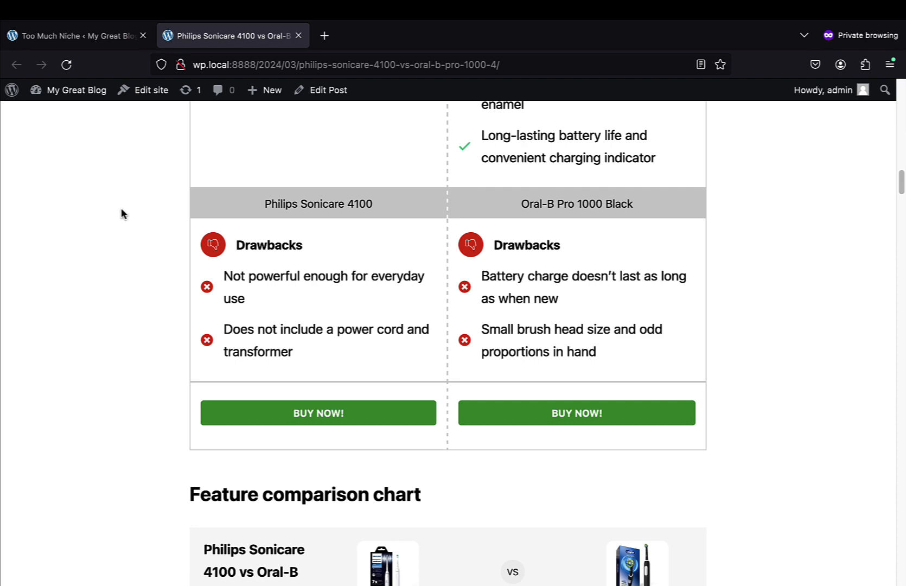
scroll("down", 3)
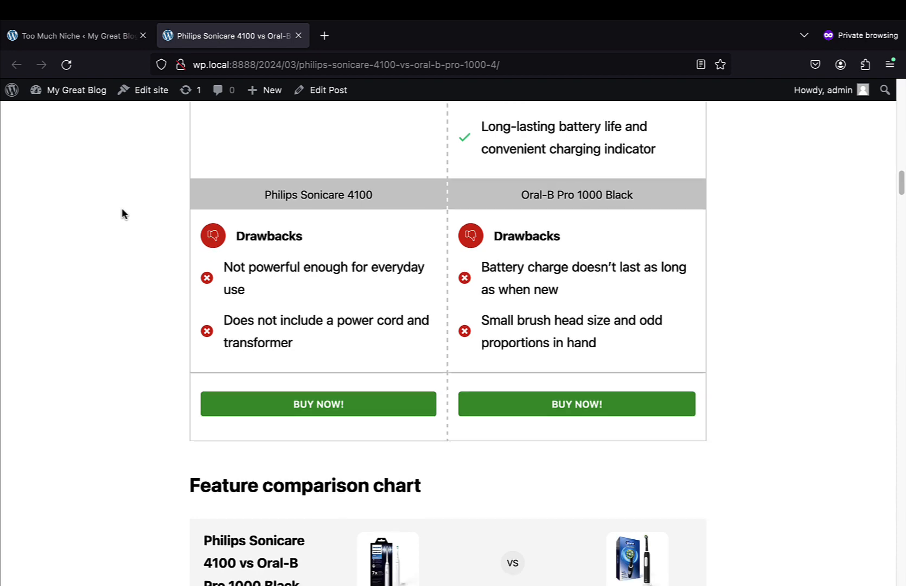
scroll("down", 3)
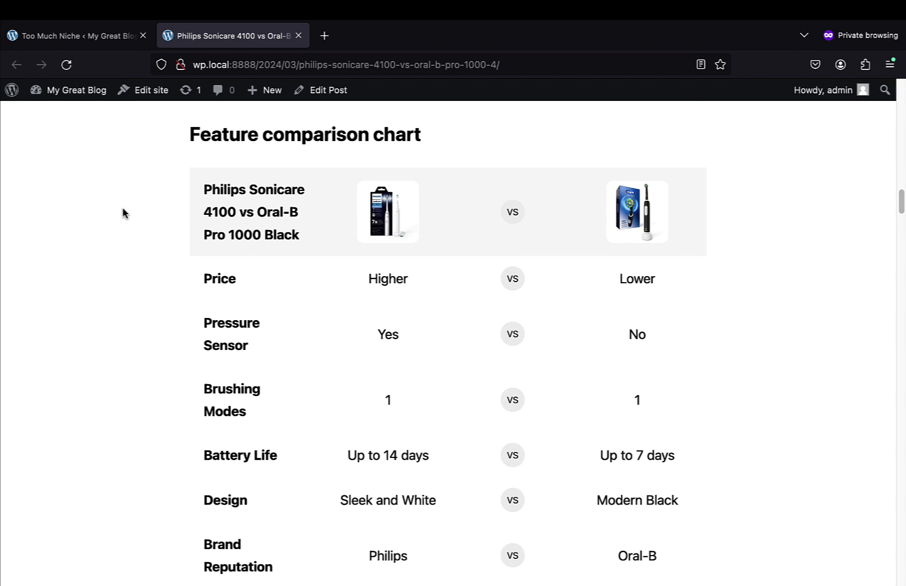
scroll("down", 3)
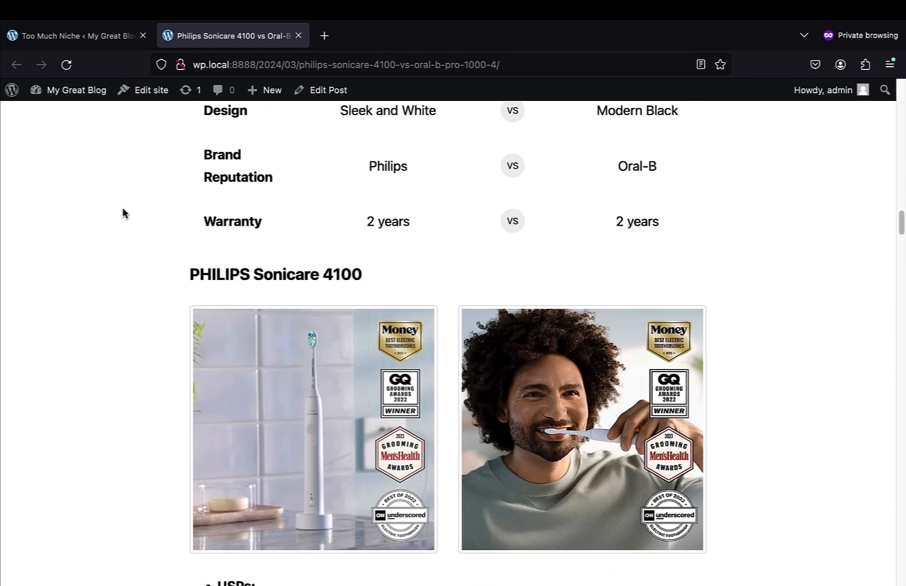
scroll("down", 3)
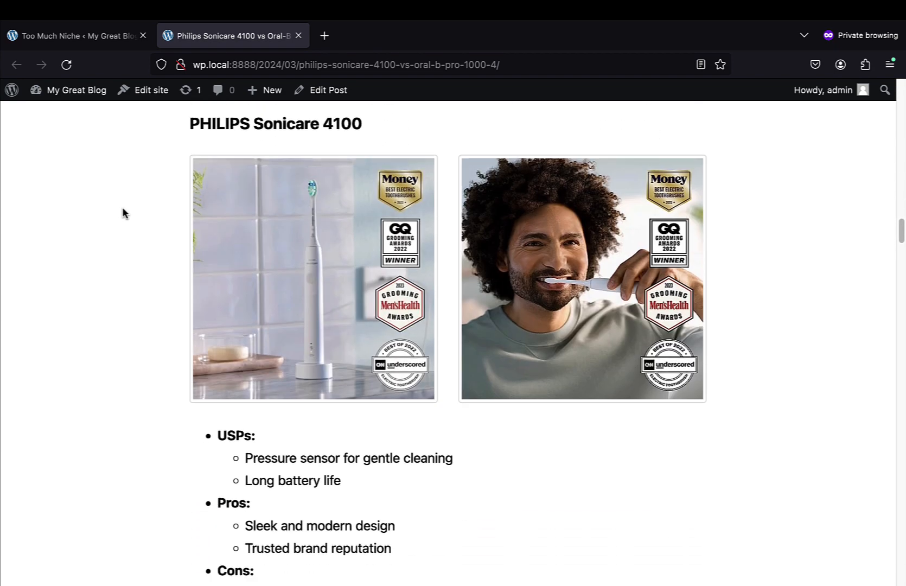
scroll("down", 3)
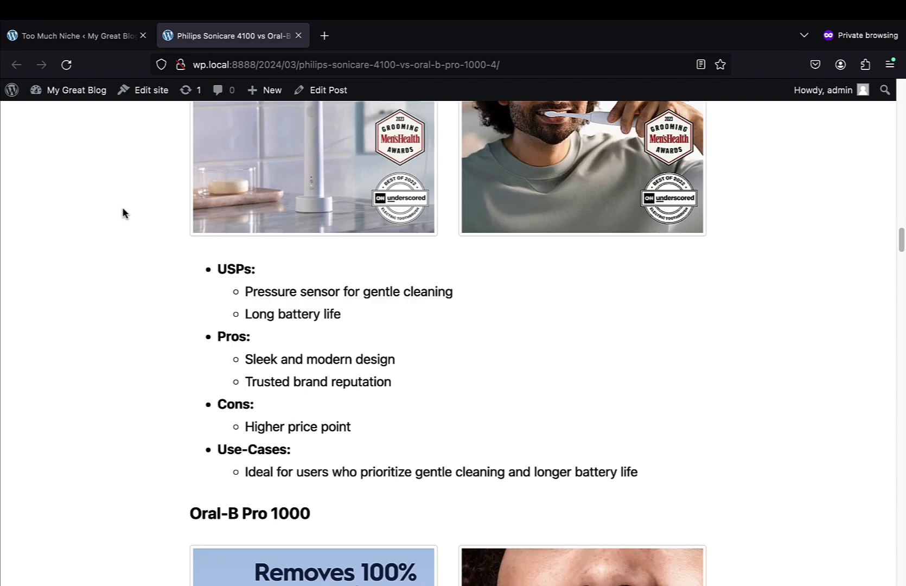
scroll("down", 3)
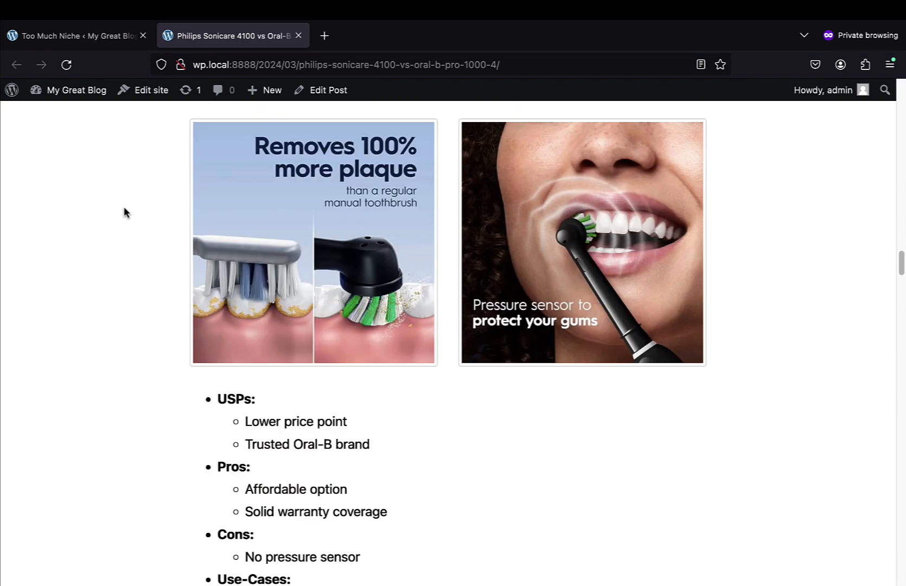
scroll("down", 3)
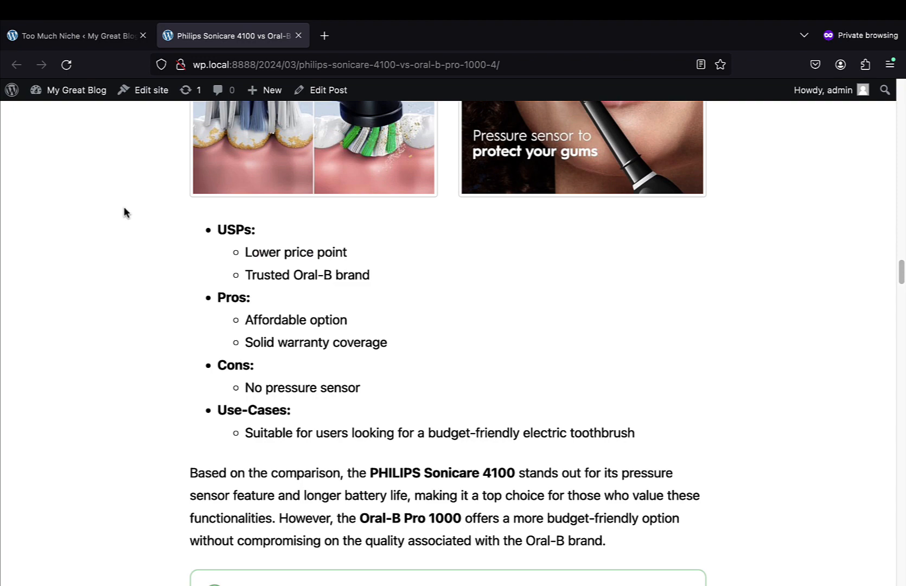
Step: Read down through the article's 9 reader comments and admin replies
scroll("down", 3)
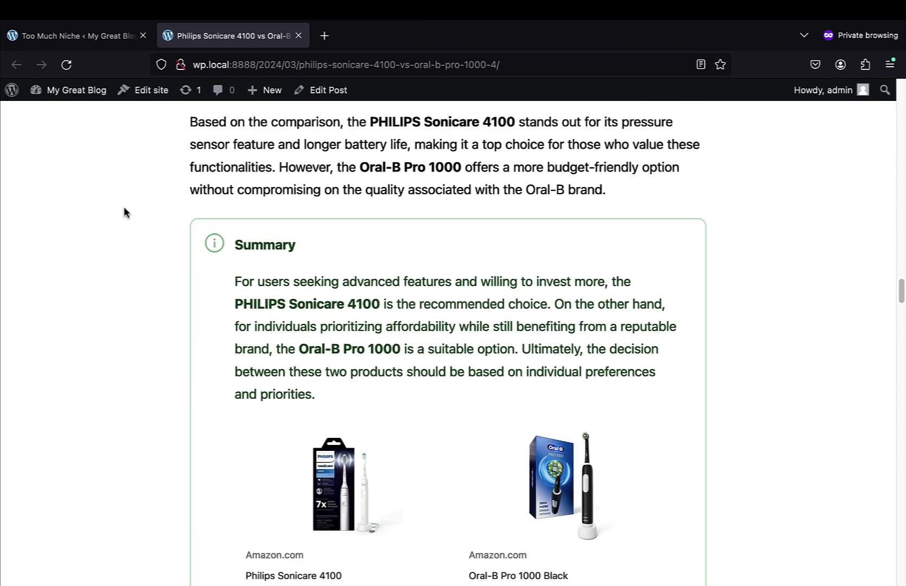
scroll("down", 3)
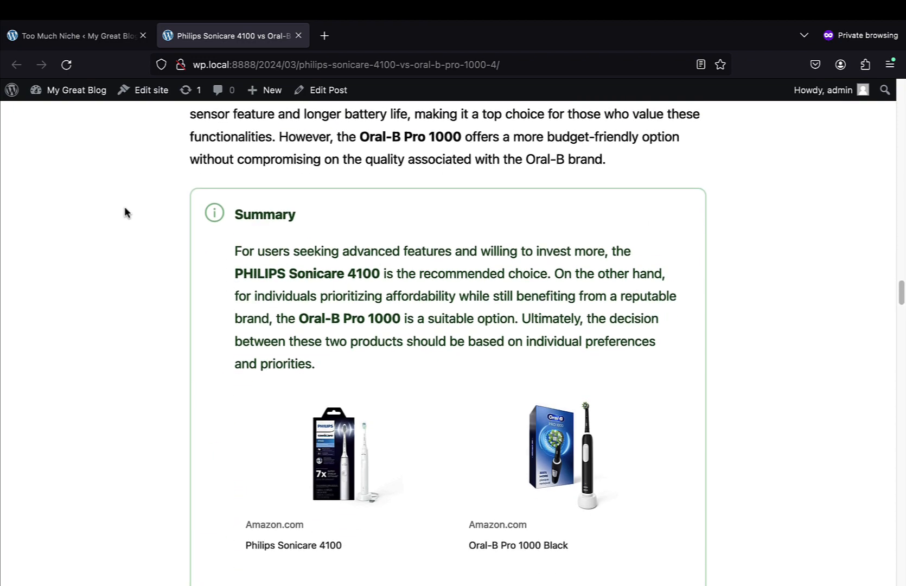
scroll("down", 3)
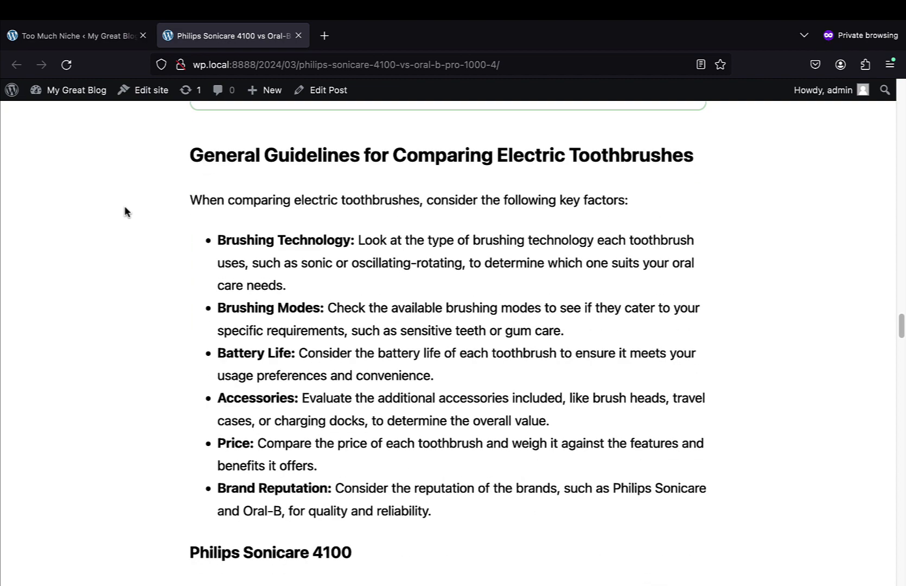
scroll("down", 3)
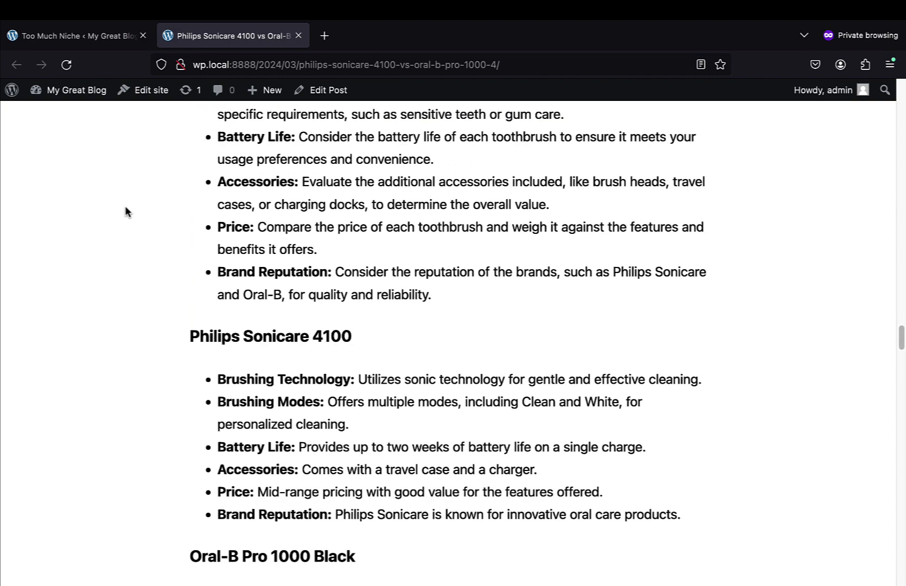
scroll("down", 3)
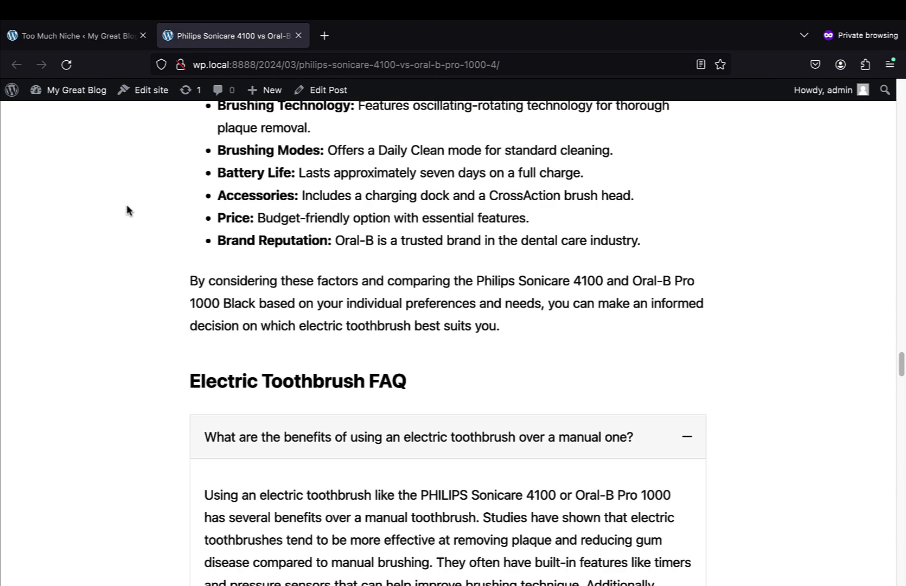
scroll("down", 3)
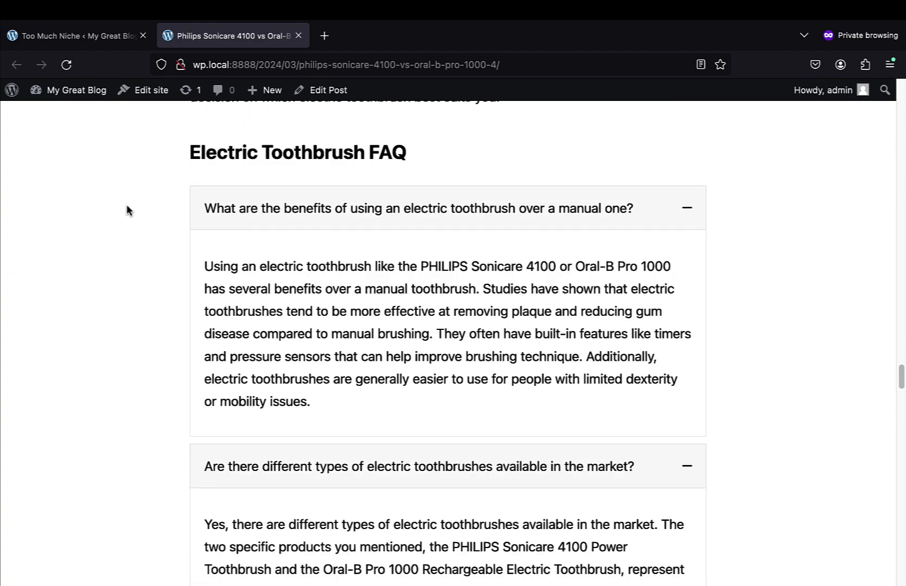
scroll("down", 3)
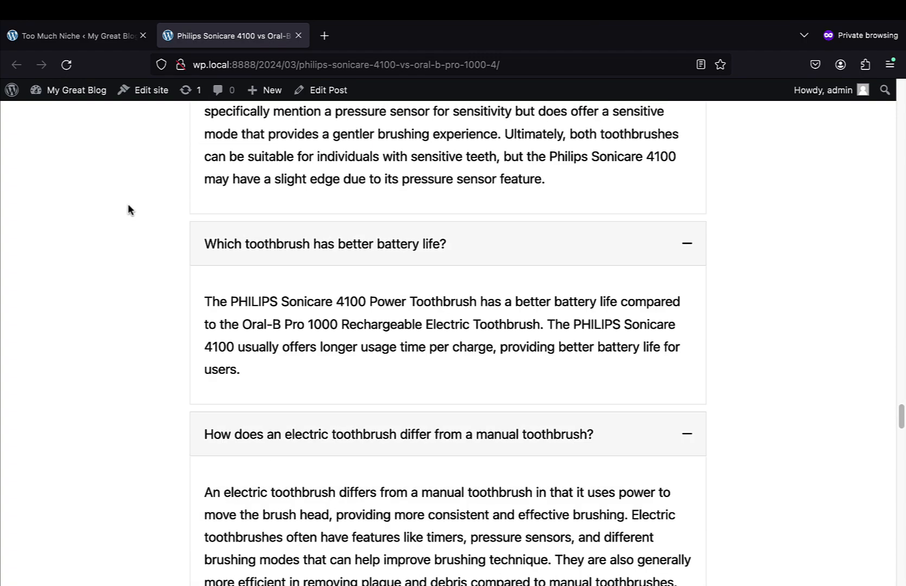
scroll("down", 3)
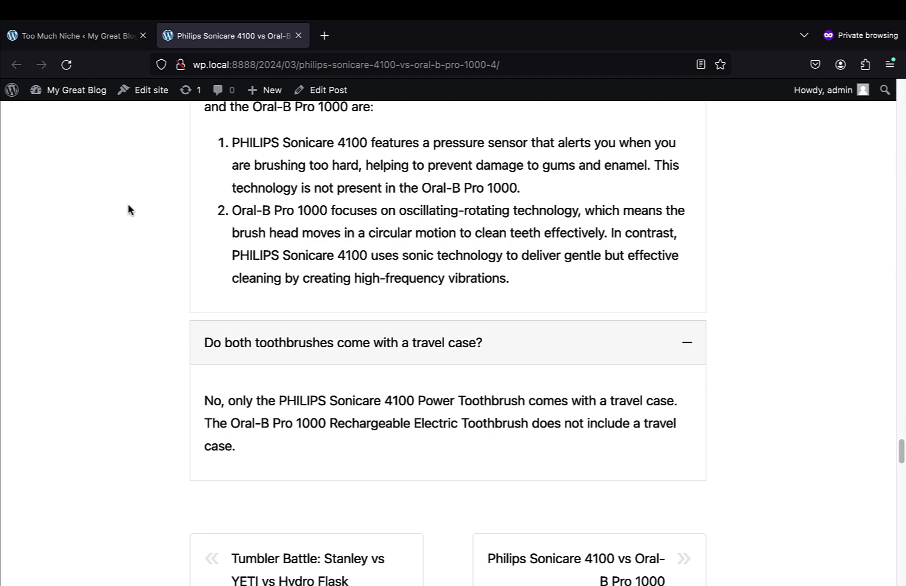
scroll("down", 3)
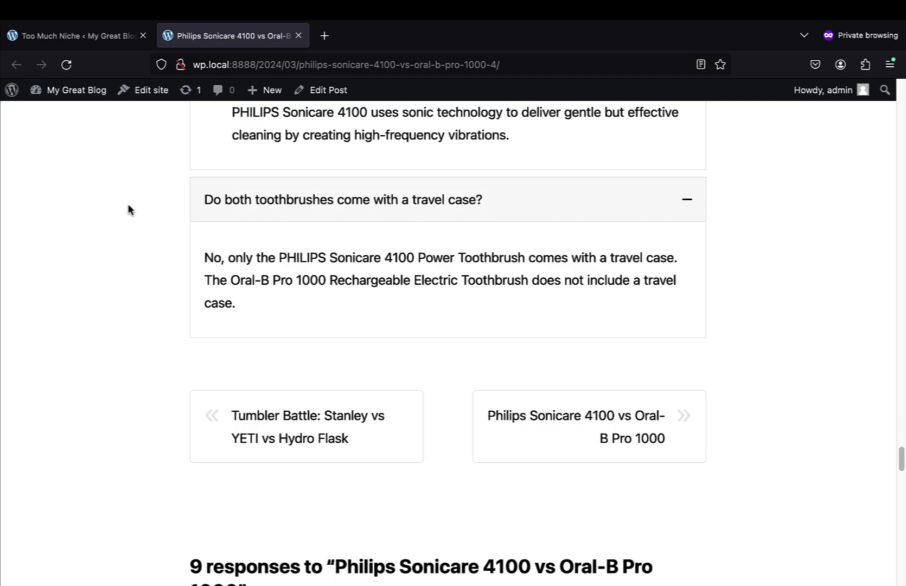
scroll("down", 3)
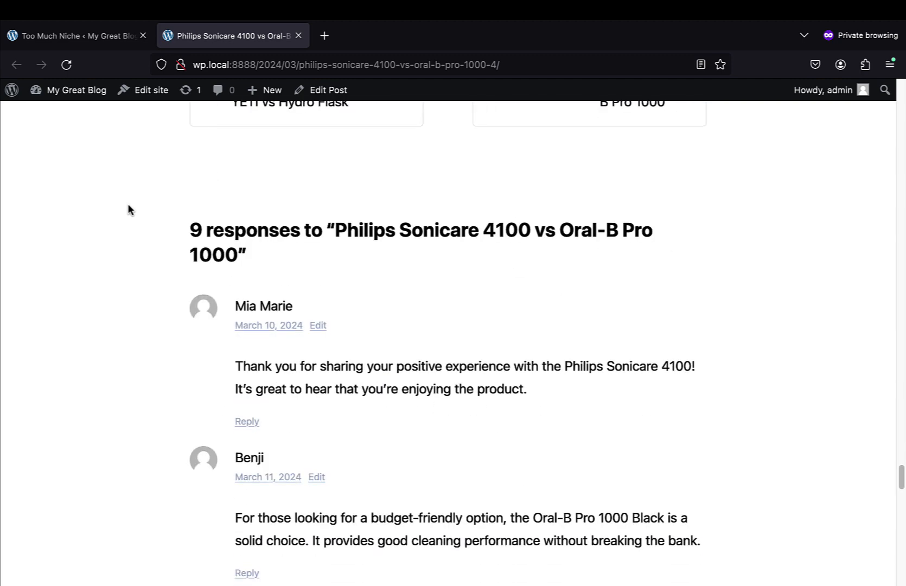
scroll("down", 3)
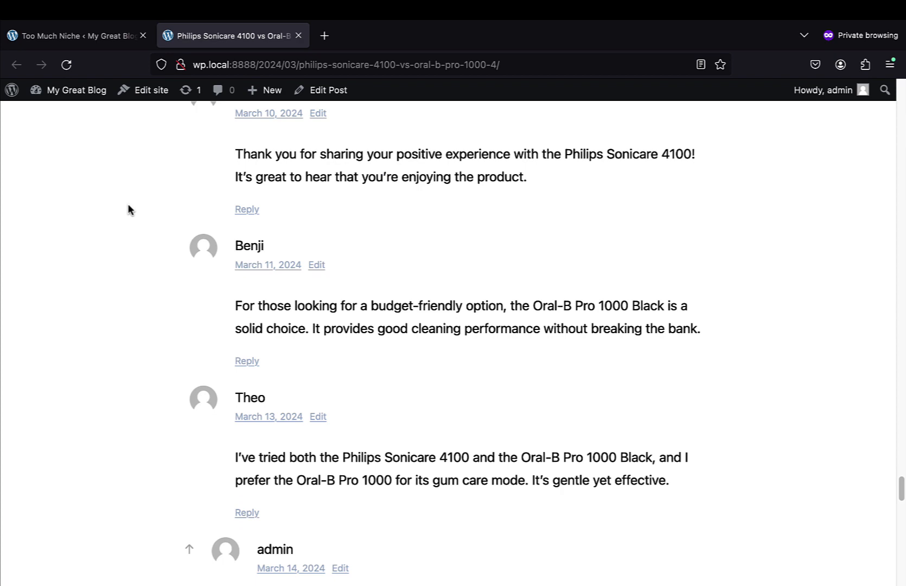
scroll("down", 3)
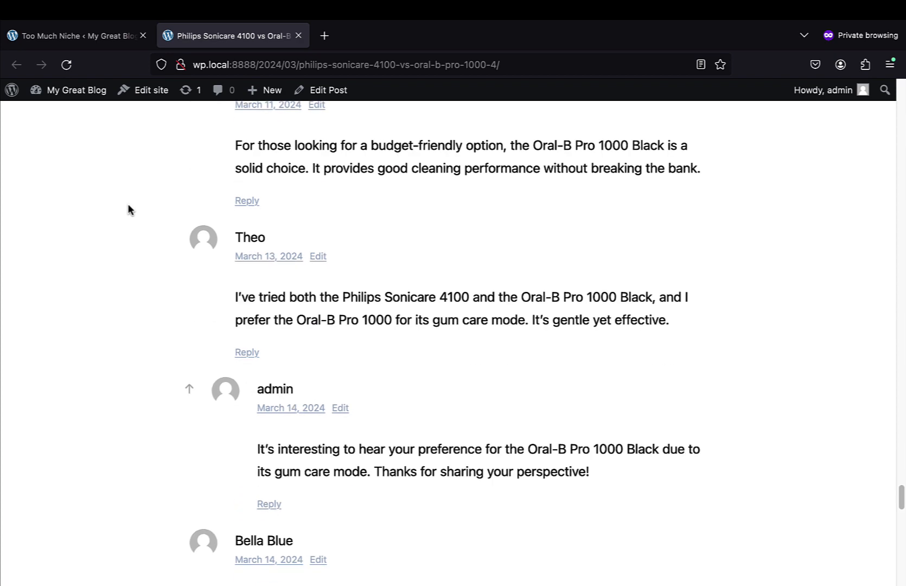
scroll("down", 3)
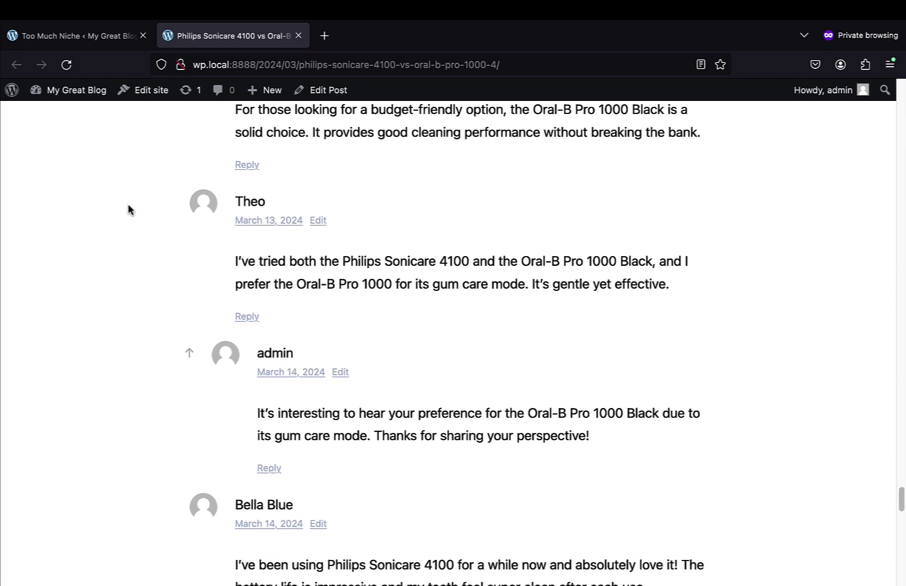
scroll("down", 3)
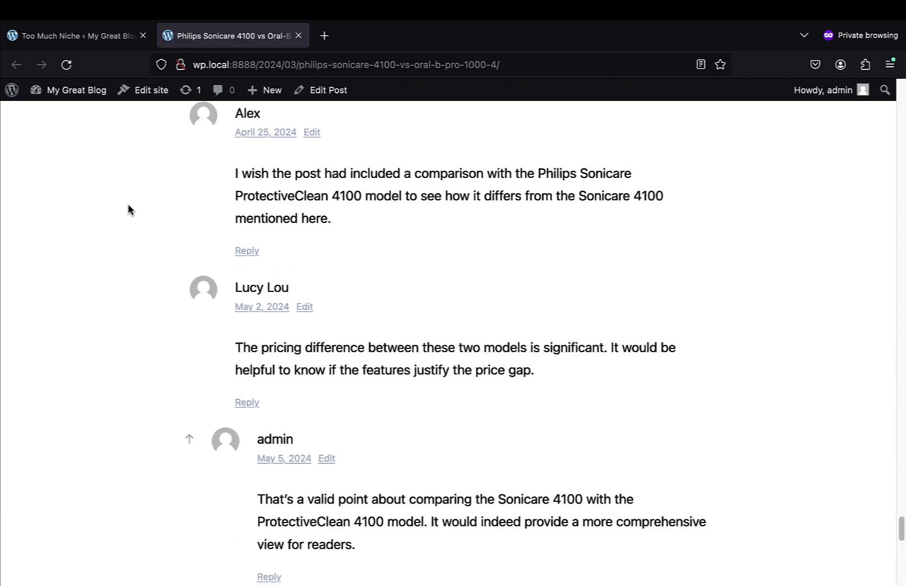
Step: Open the Tumbler Battle: Stanley vs YETI vs Hydro Flask post and scroll down to its FAQs
left_click(76, 36)
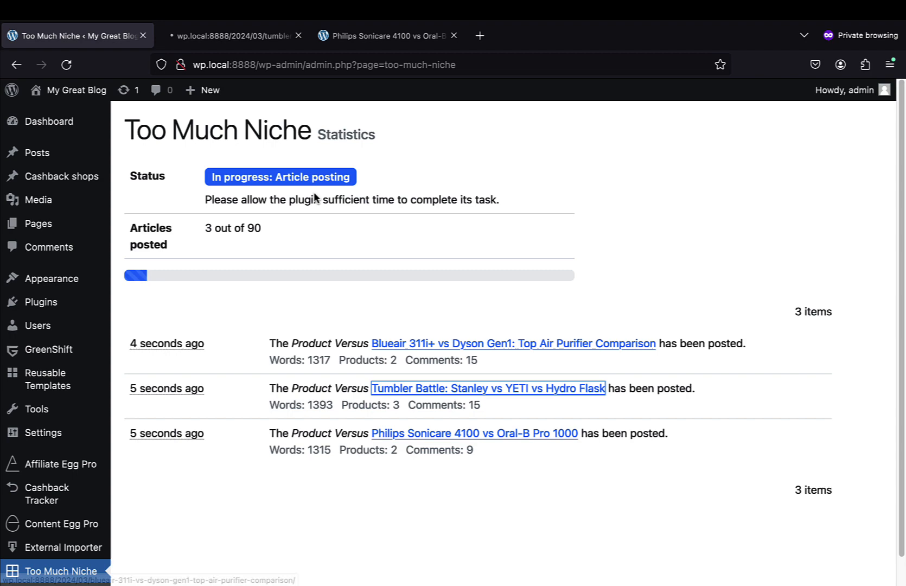
left_click(488, 389)
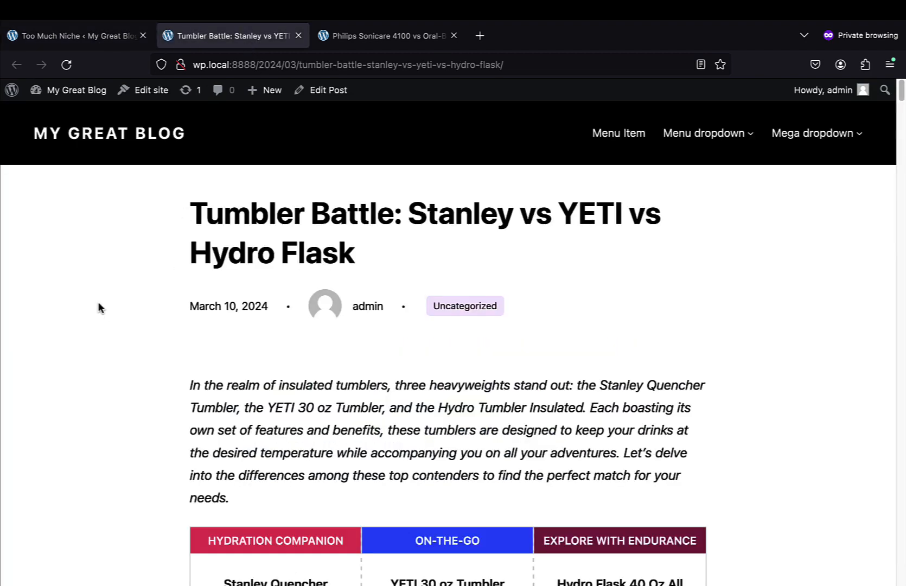
scroll("down", 3)
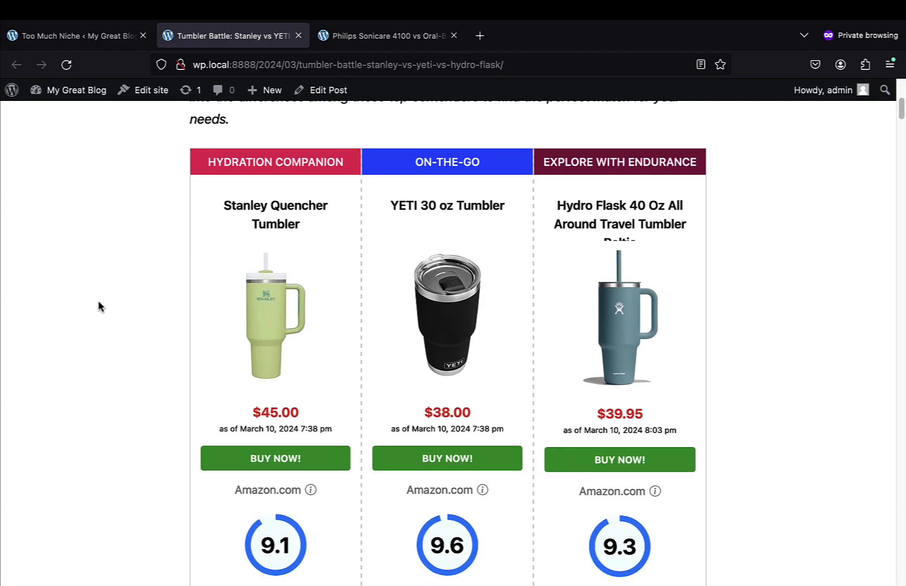
scroll("down", 3)
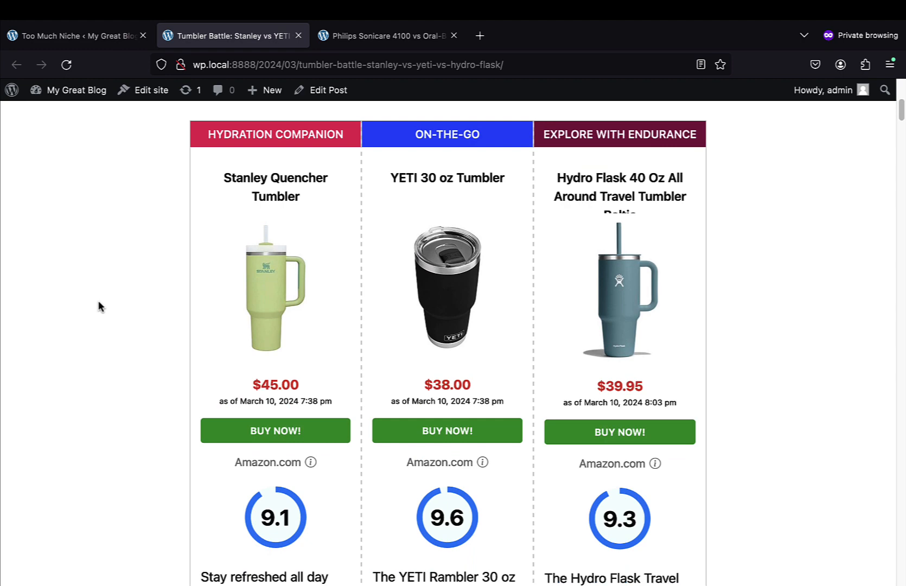
scroll("down", 3)
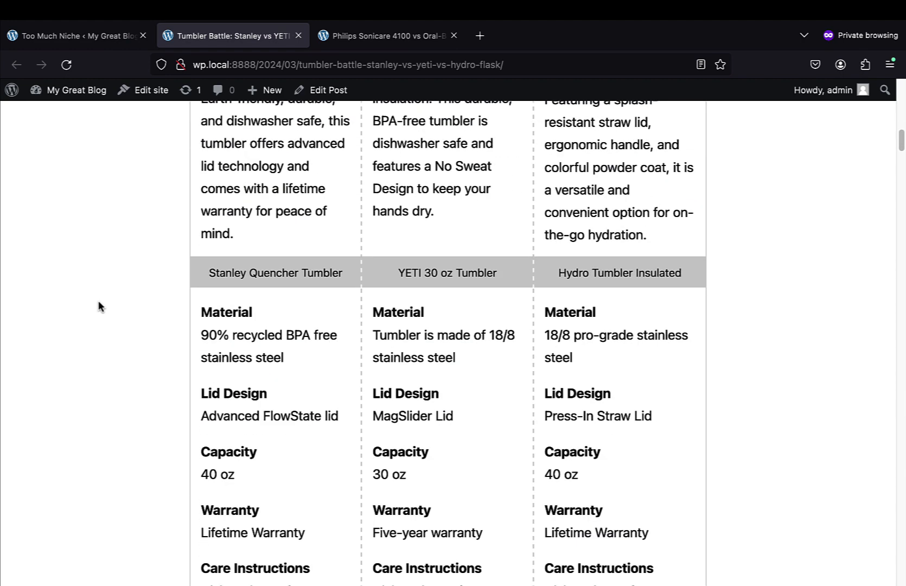
scroll("down", 3)
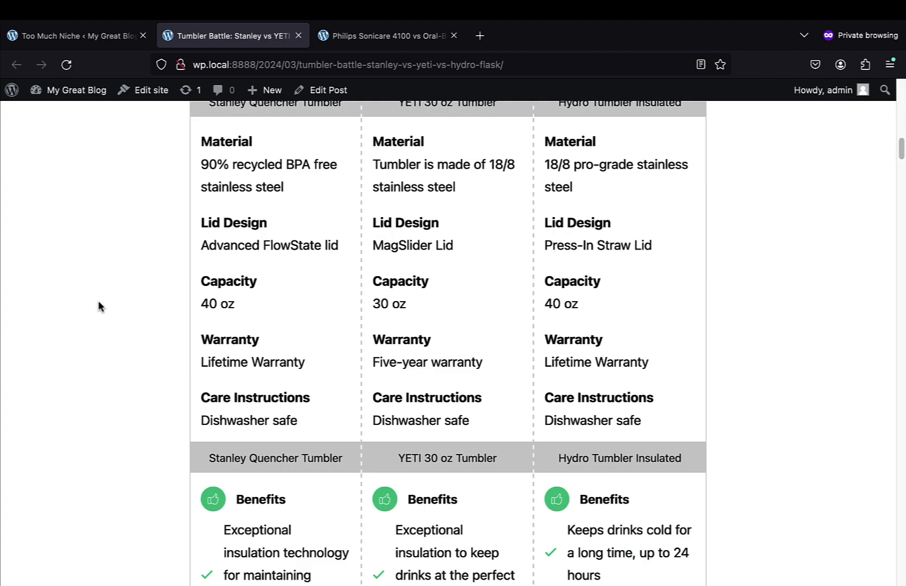
scroll("down", 3)
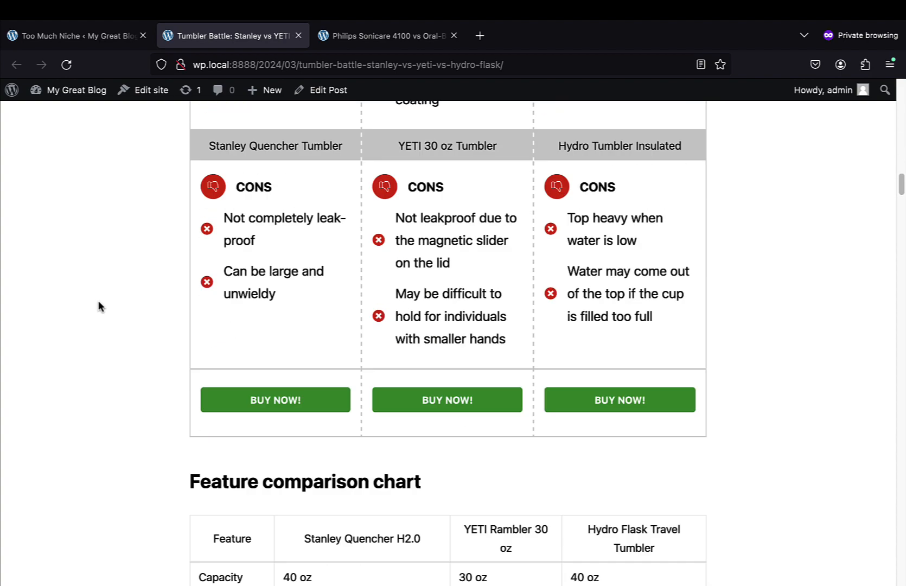
scroll("down", 3)
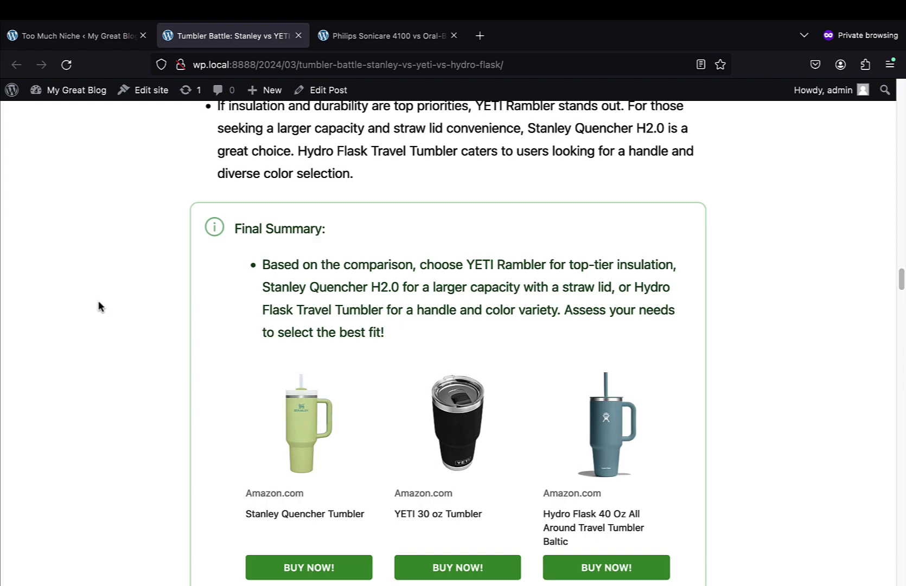
scroll("down", 3)
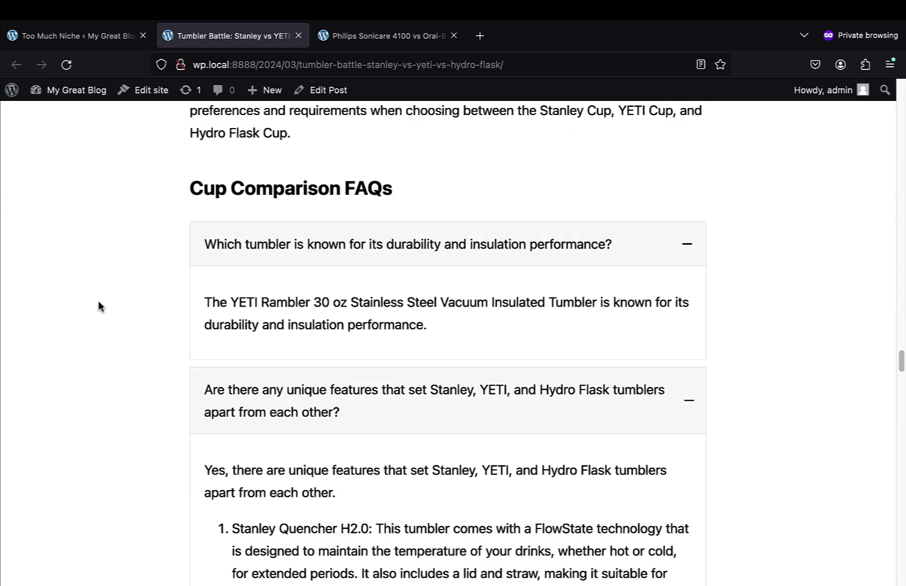
scroll("down", 3)
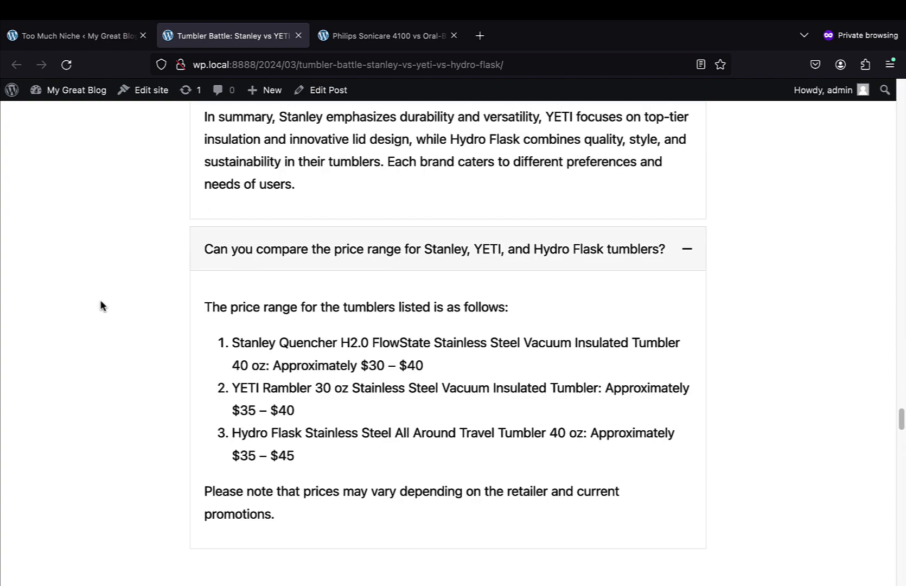
scroll("down", 3)
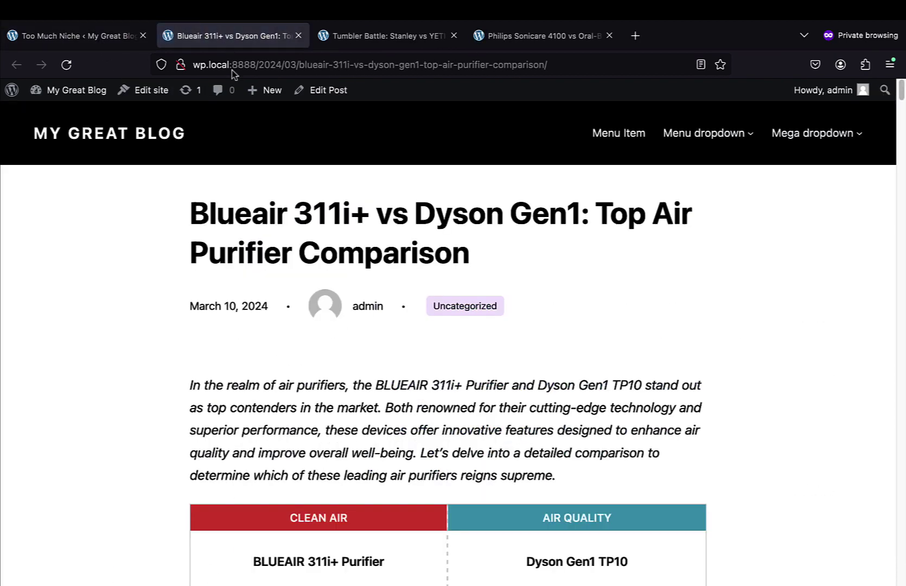
mouse_move(119, 323)
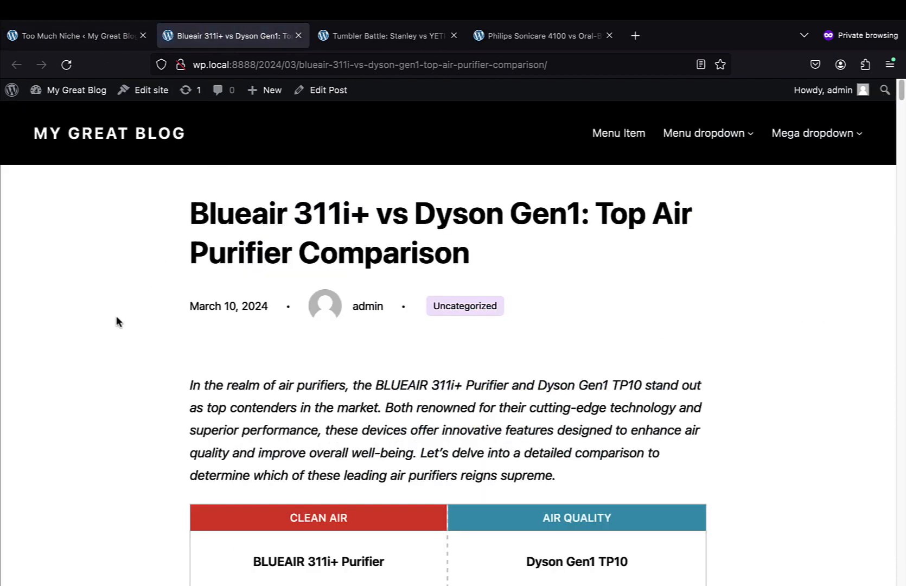
Step: Scroll the Blueair 311i+ vs Dyson Gen1 post through its comparison table, assessment and comments
scroll("down", 3)
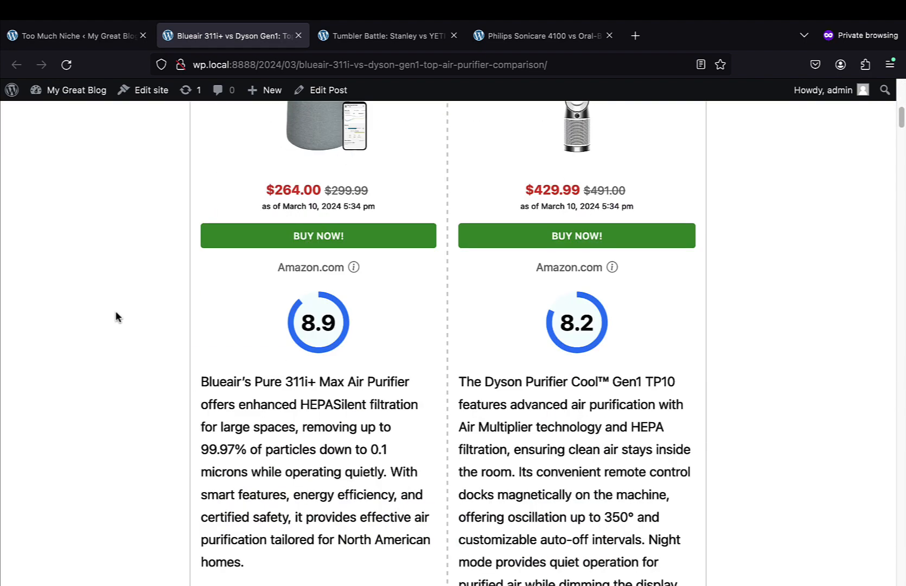
scroll("down", 3)
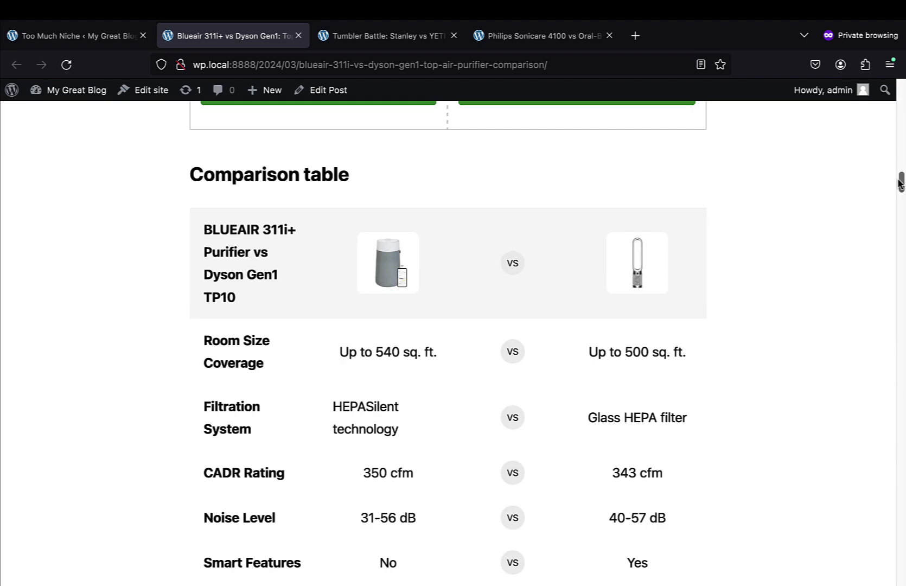
scroll("down", 3)
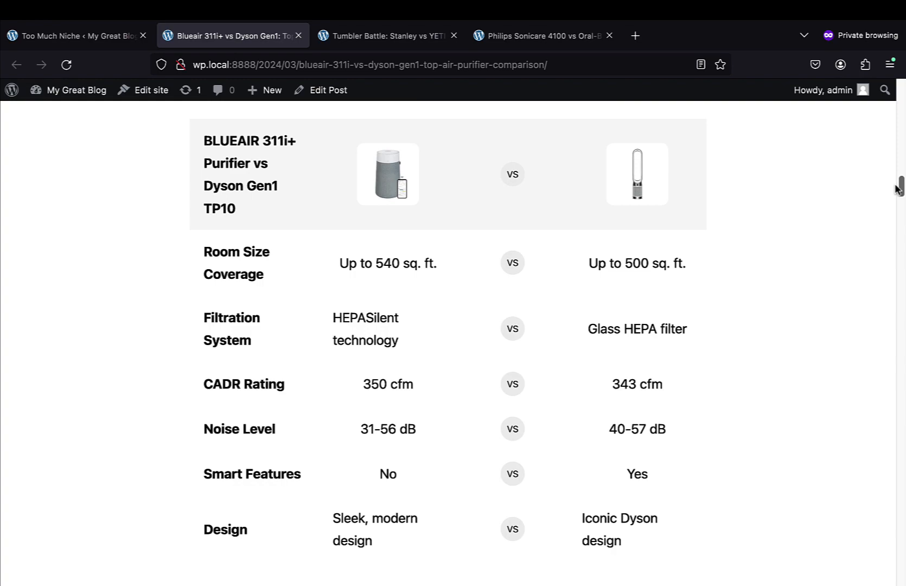
scroll("down", 3)
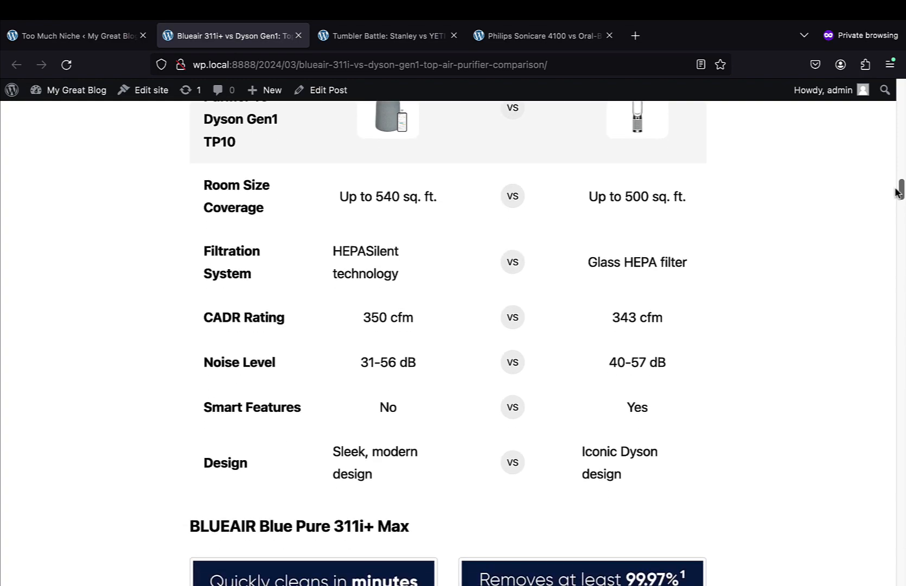
scroll("down", 3)
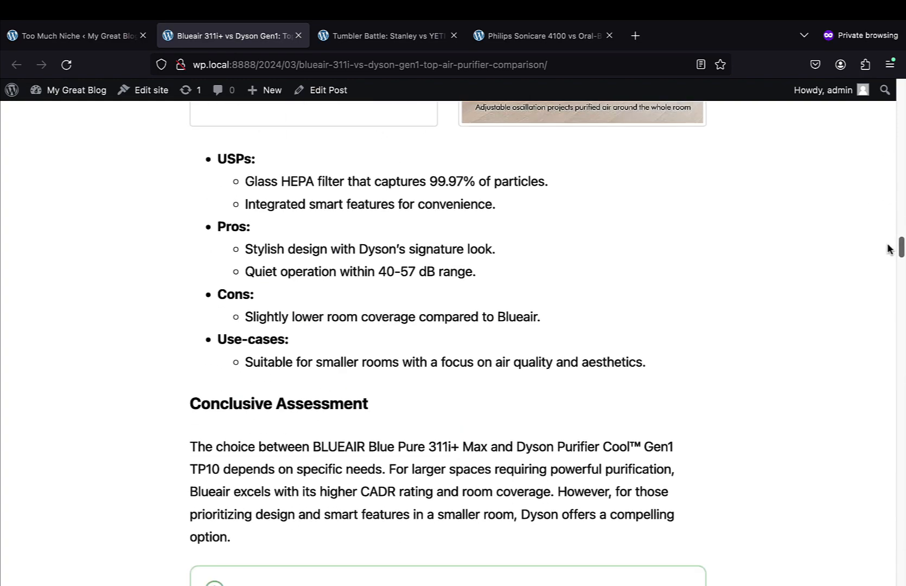
scroll("down", 3)
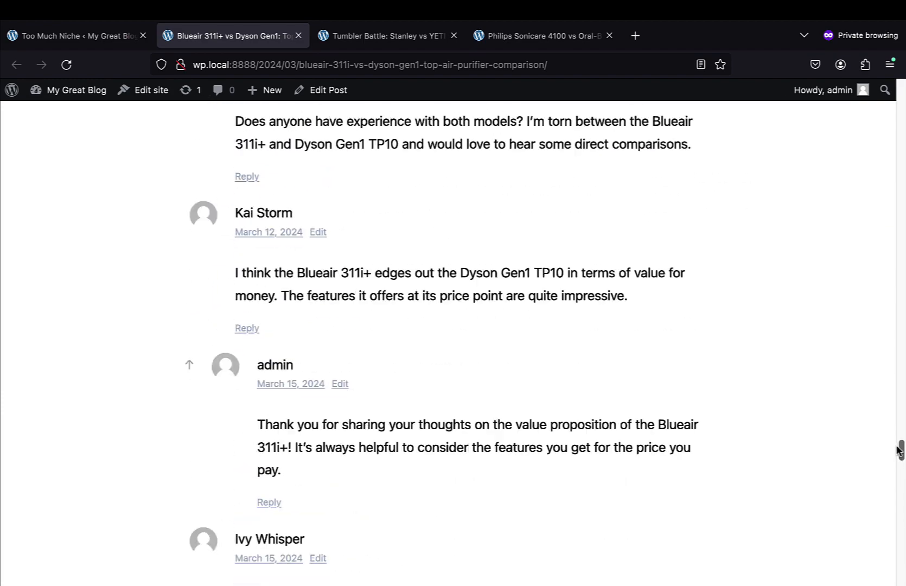
scroll("up", 3)
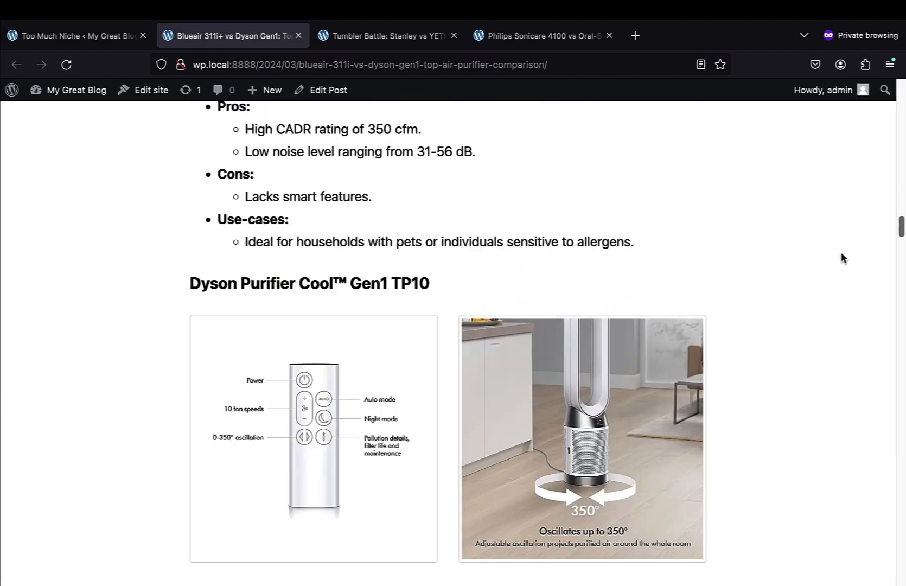
Step: Preview the Blueair vs Dyson post at phone width in Responsive Design Mode, scrolling to its FAQs
key("F12")
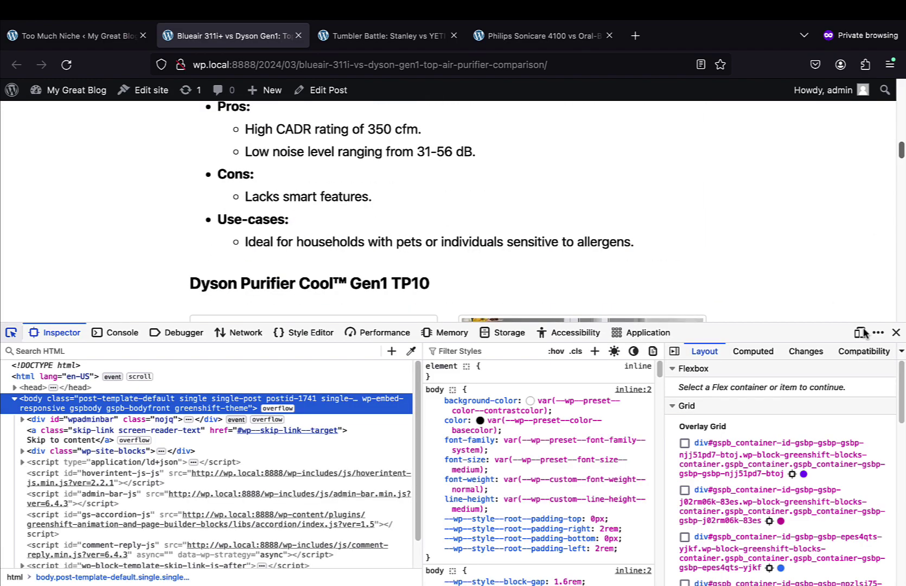
left_click(857, 334)
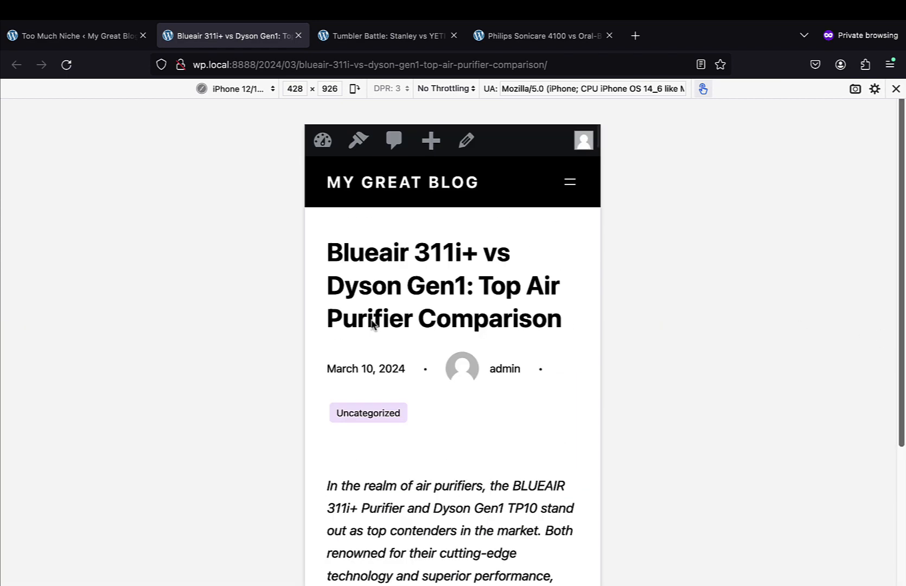
scroll("down", 3)
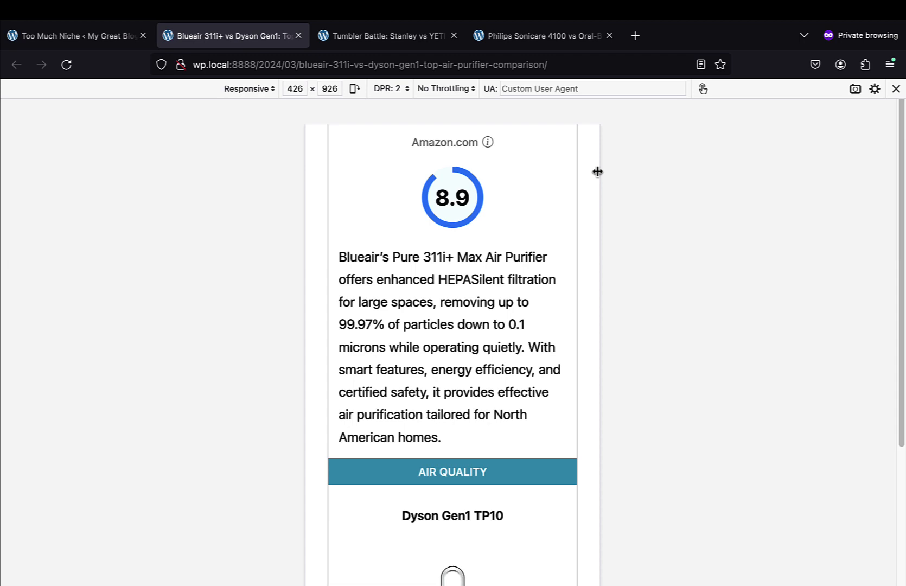
scroll("down", 3)
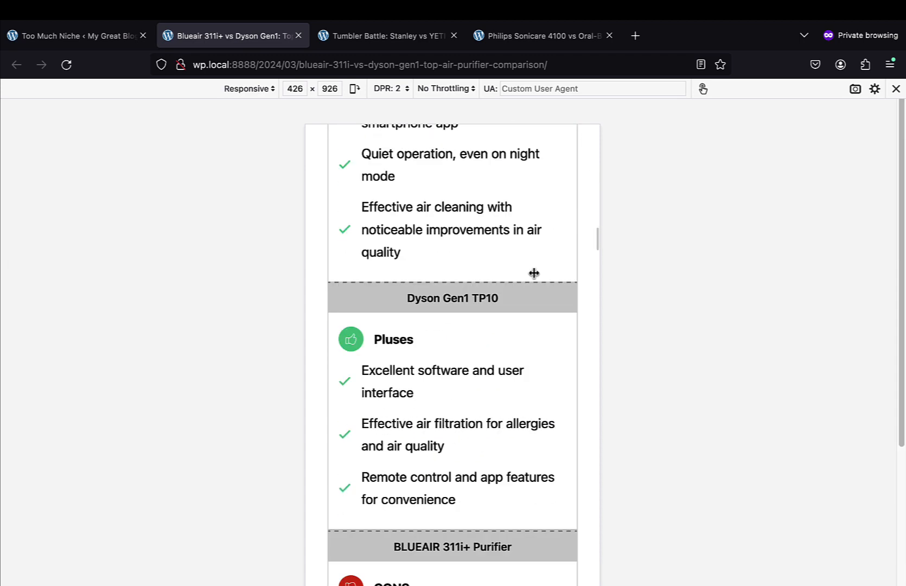
scroll("up", 3)
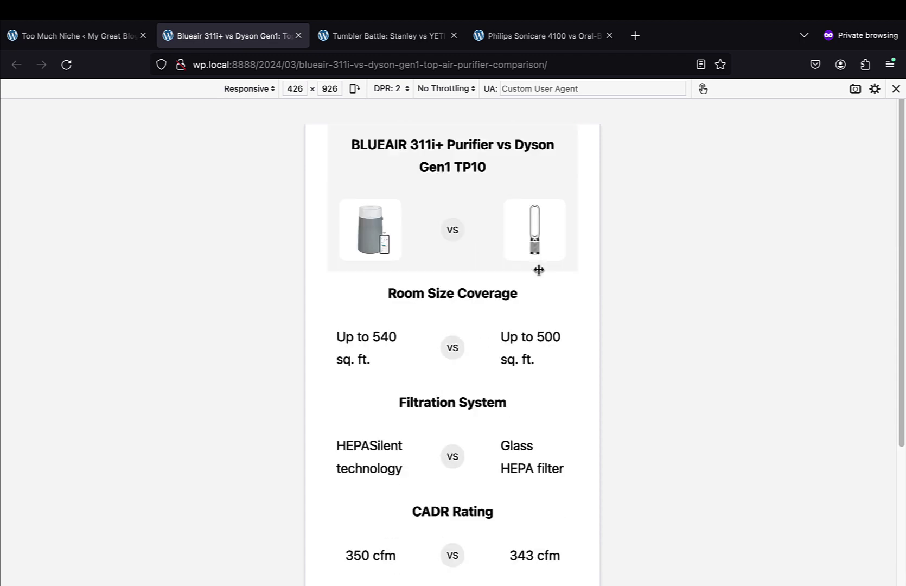
scroll("down", 3)
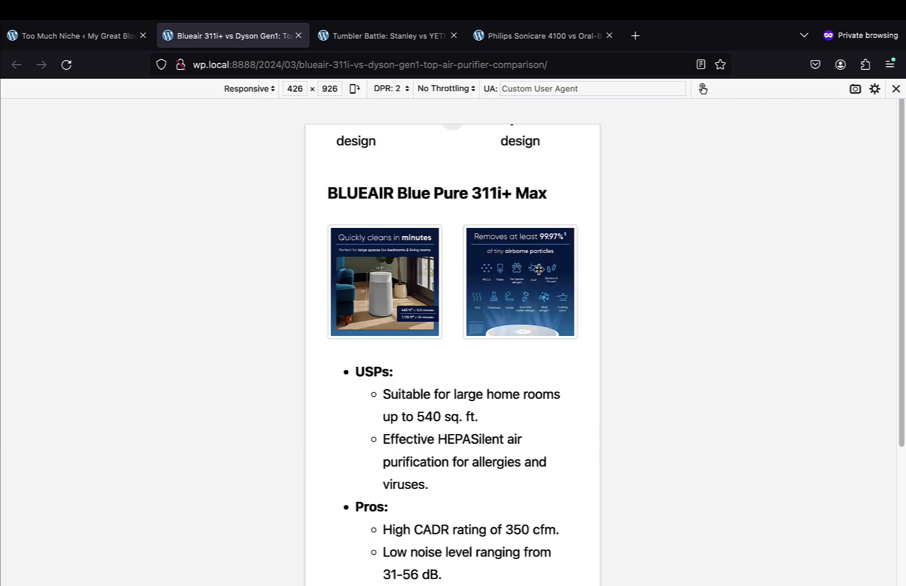
scroll("down", 3)
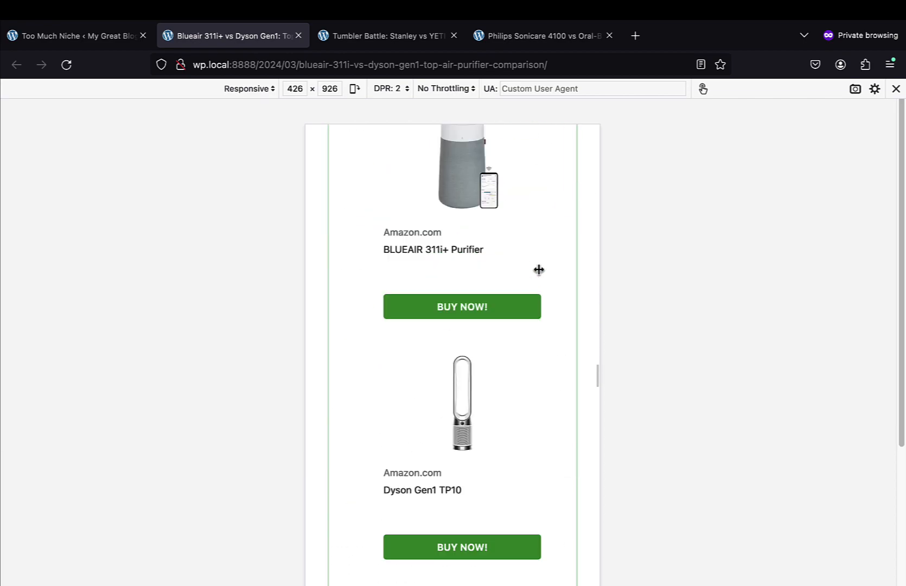
scroll("down", 3)
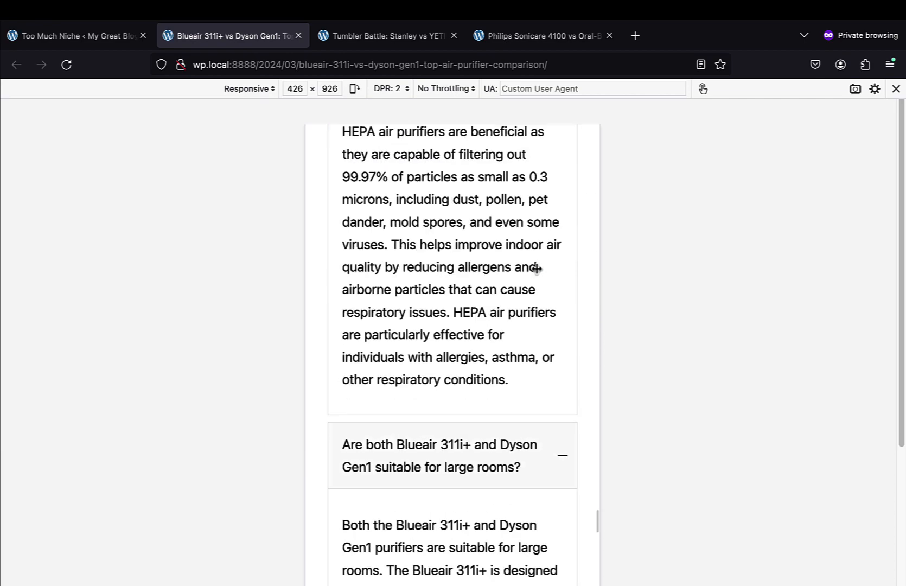